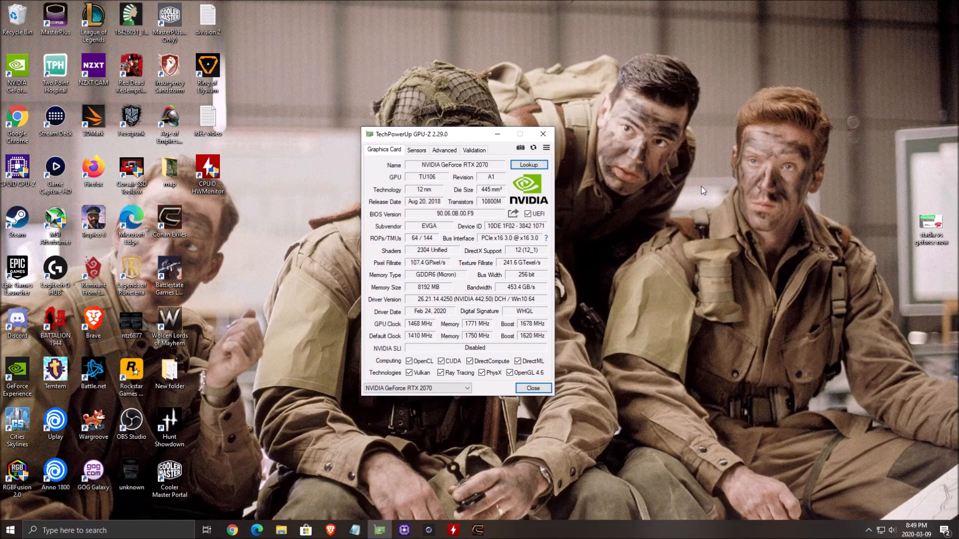
Step: Review GPU-Z's live sensor readings and return to the graphics card specifications
left_click_drag(429, 133, 434, 141)
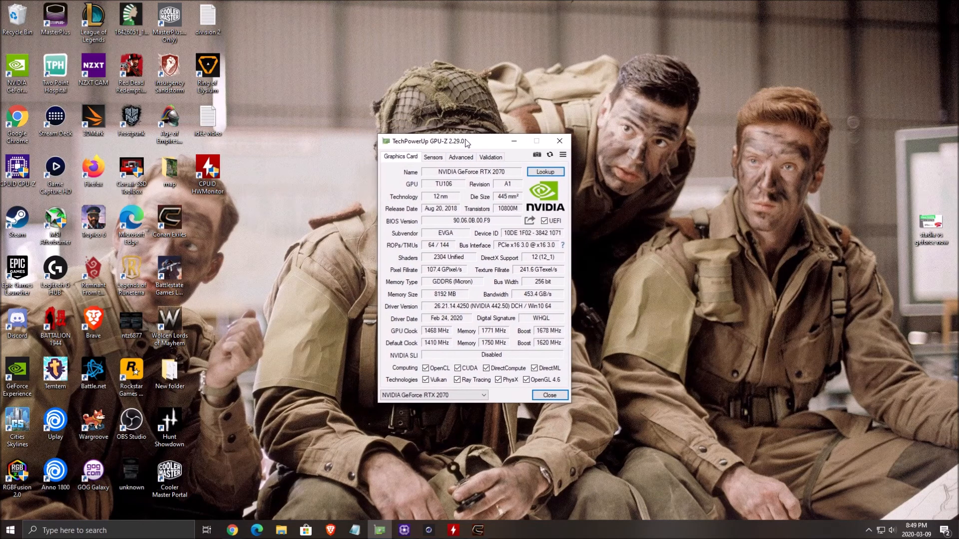
left_click_drag(464, 141, 437, 146)
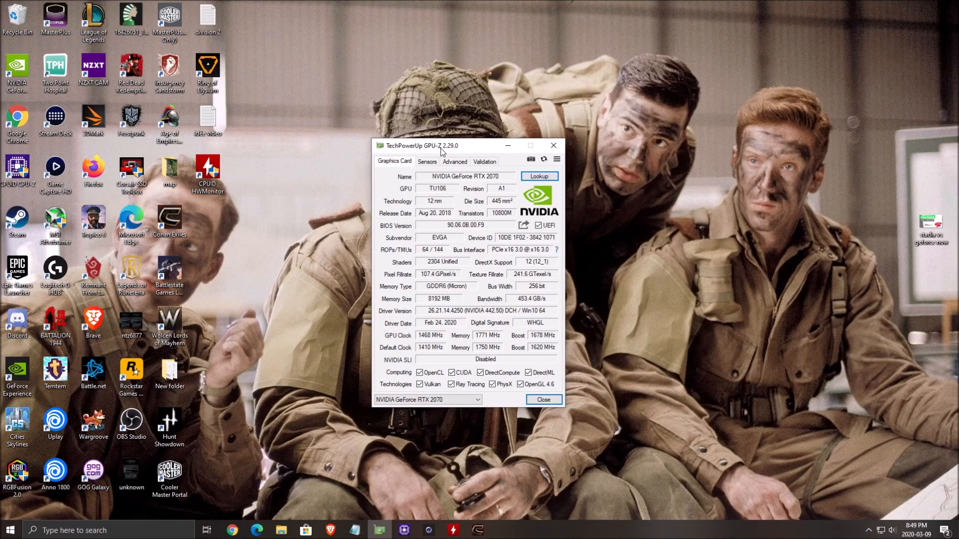
mouse_move(340, 156)
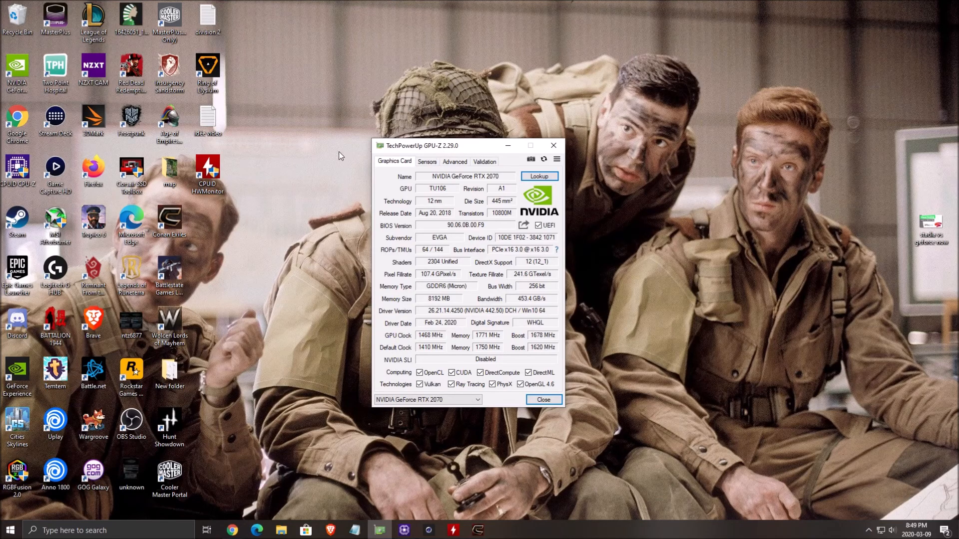
mouse_move(476, 198)
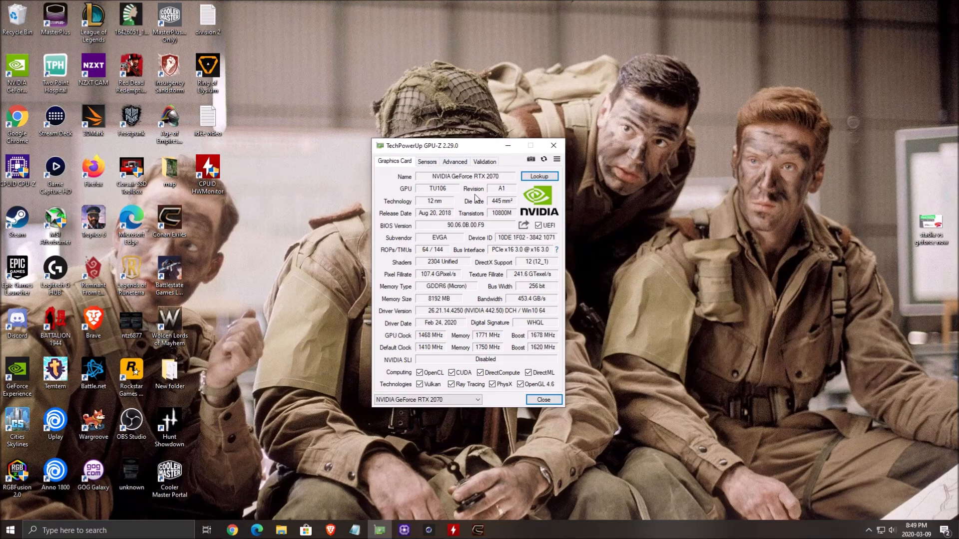
mouse_move(486, 202)
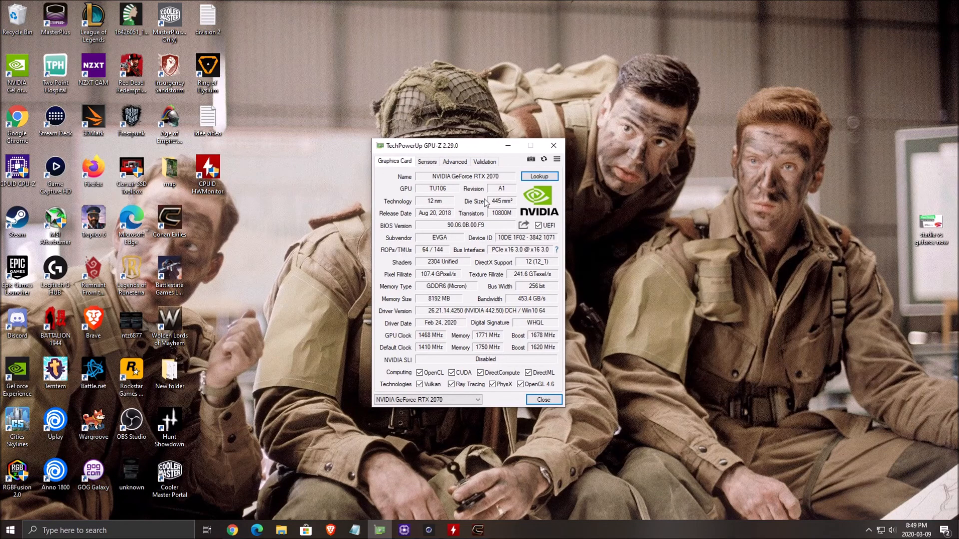
mouse_move(485, 222)
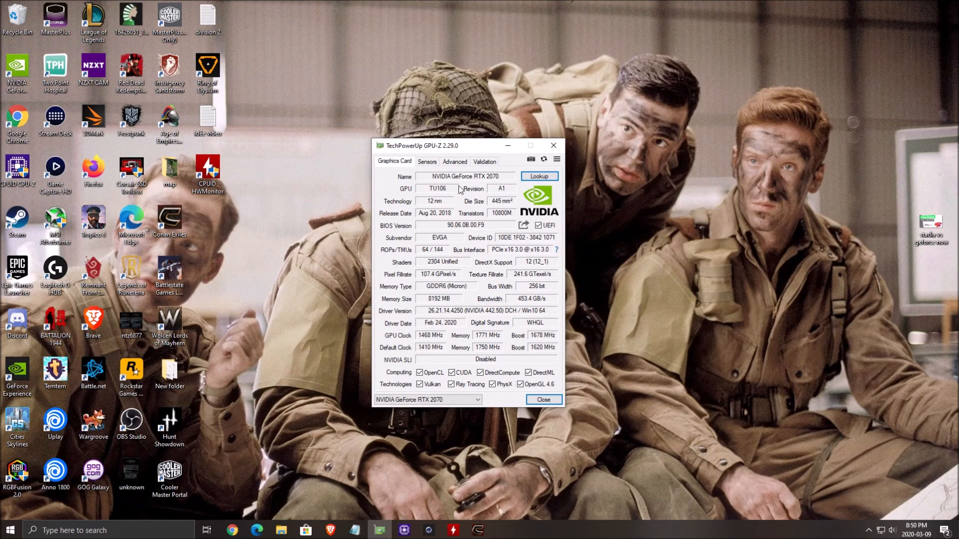
mouse_move(463, 262)
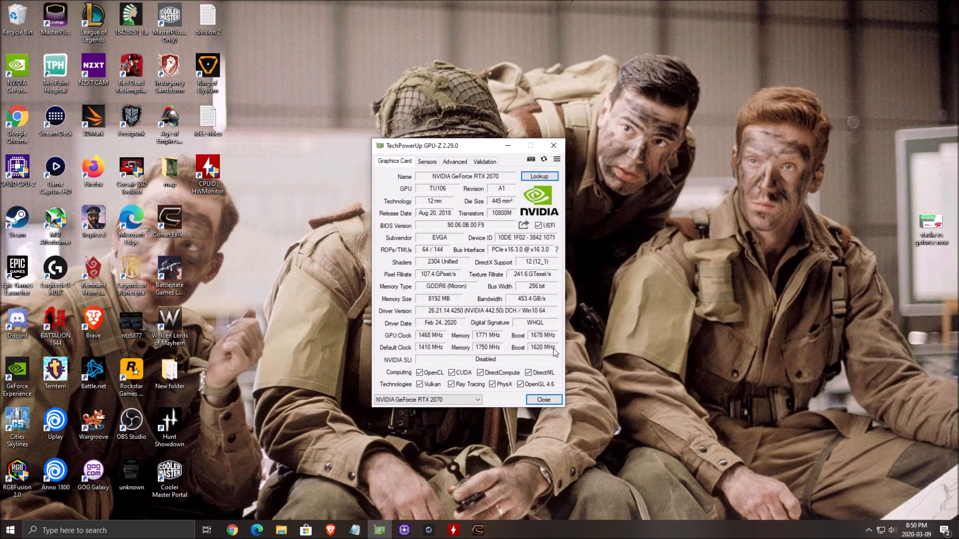
mouse_move(554, 354)
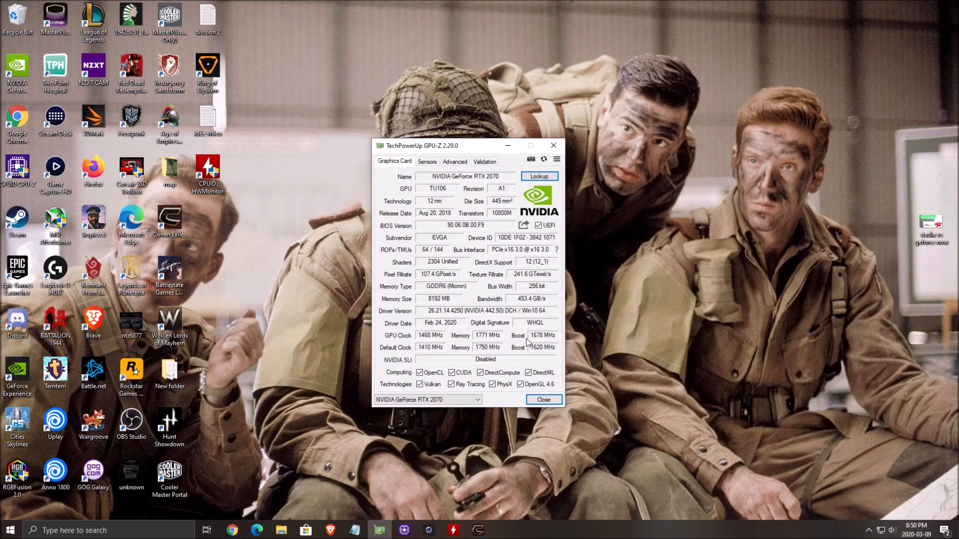
left_click(427, 162)
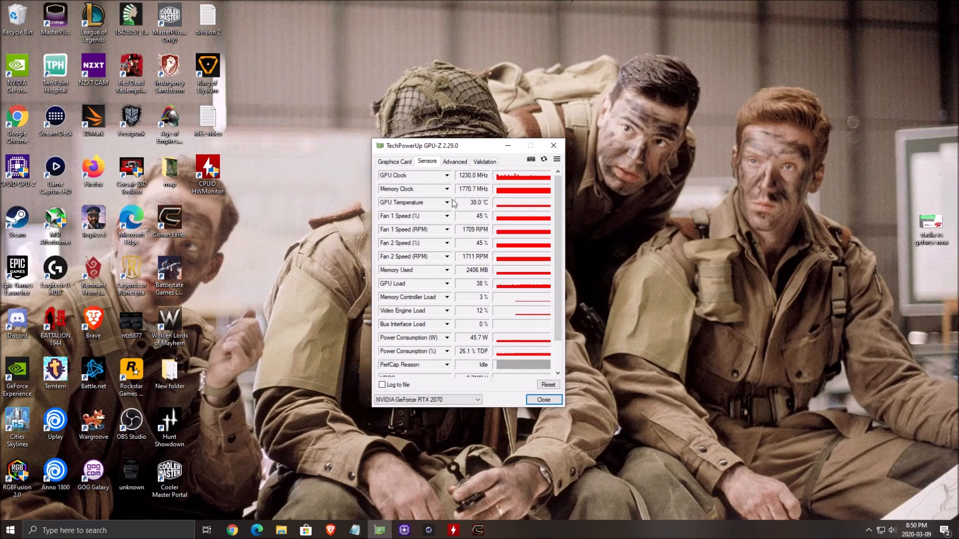
scroll("down", 3)
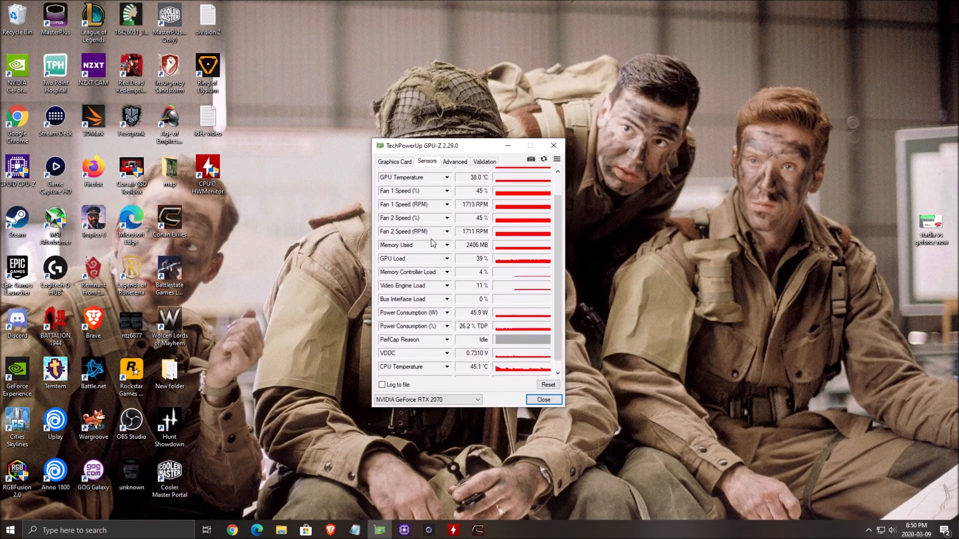
scroll("up", 3)
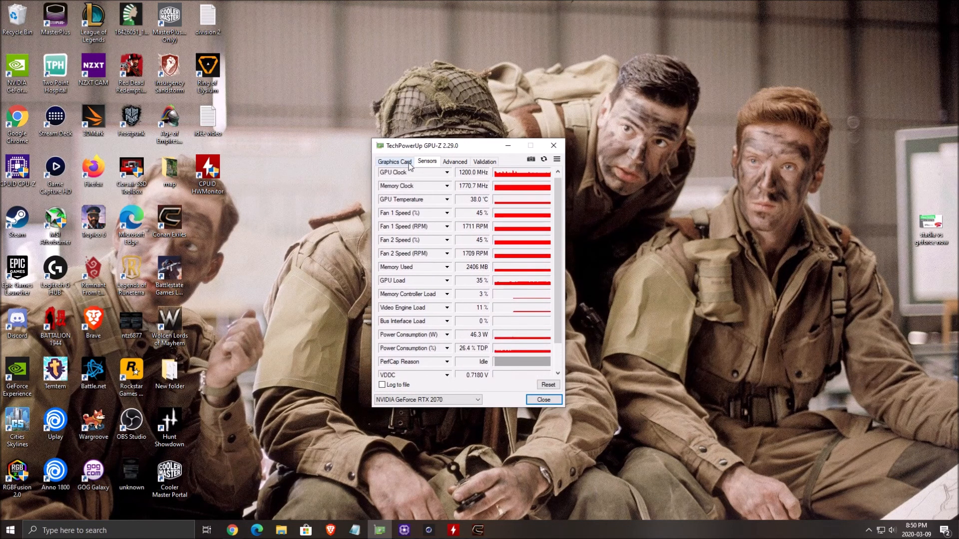
left_click(394, 162)
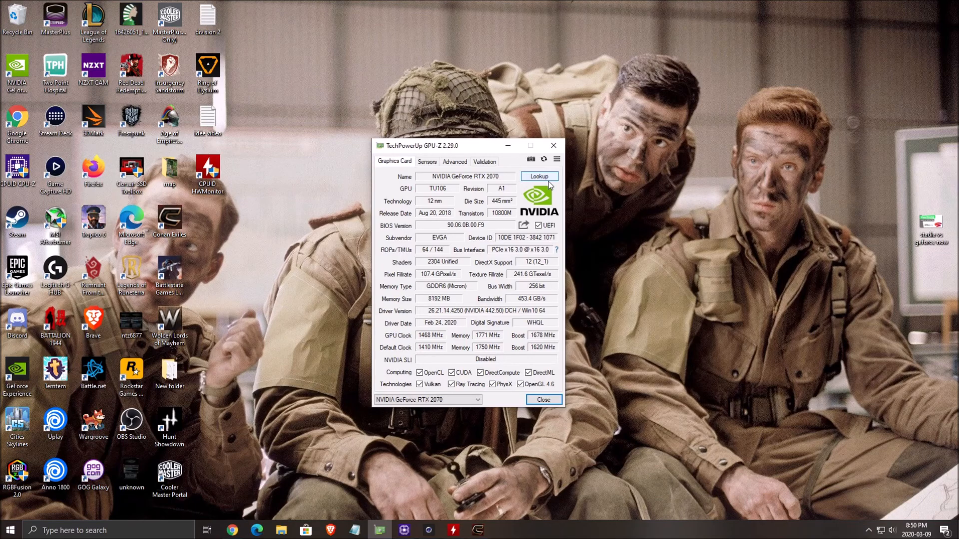
Step: Launch CPU-Z showing the AMD Ryzen 9 3900X 12-core processor details
left_click(543, 399)
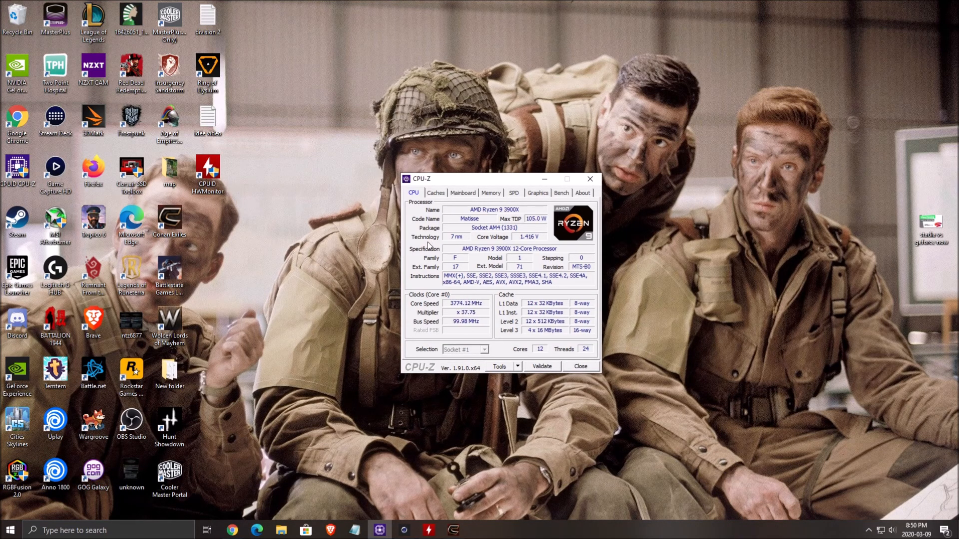
mouse_move(486, 301)
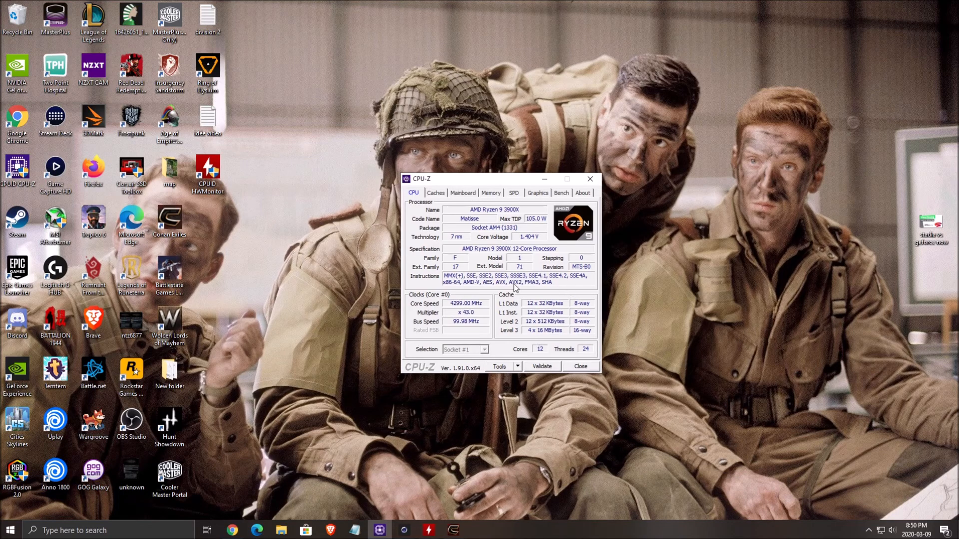
Step: Show the Mainboard details: Gigabyte X570 AORUS MASTER with American Megatrends BIOS dated 11/01/2019
left_click(463, 193)
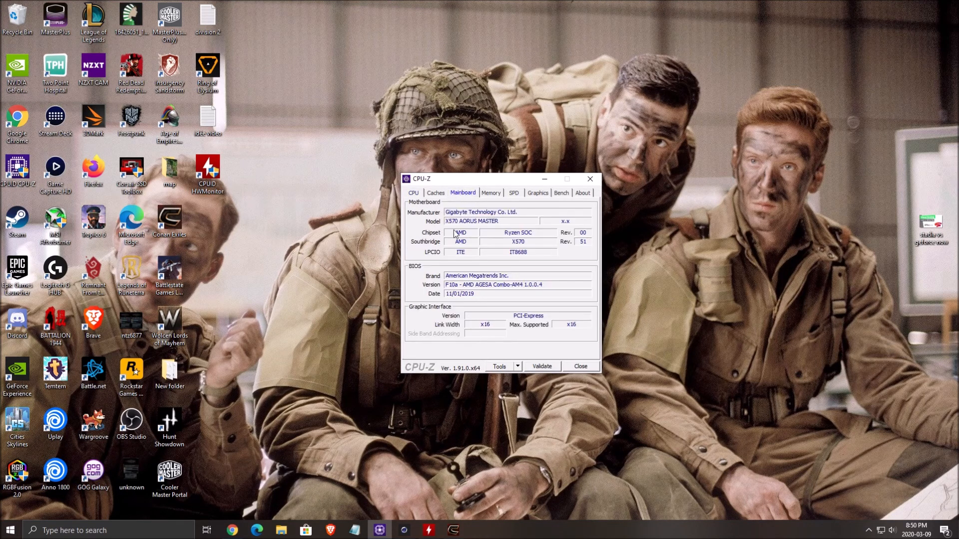
mouse_move(471, 196)
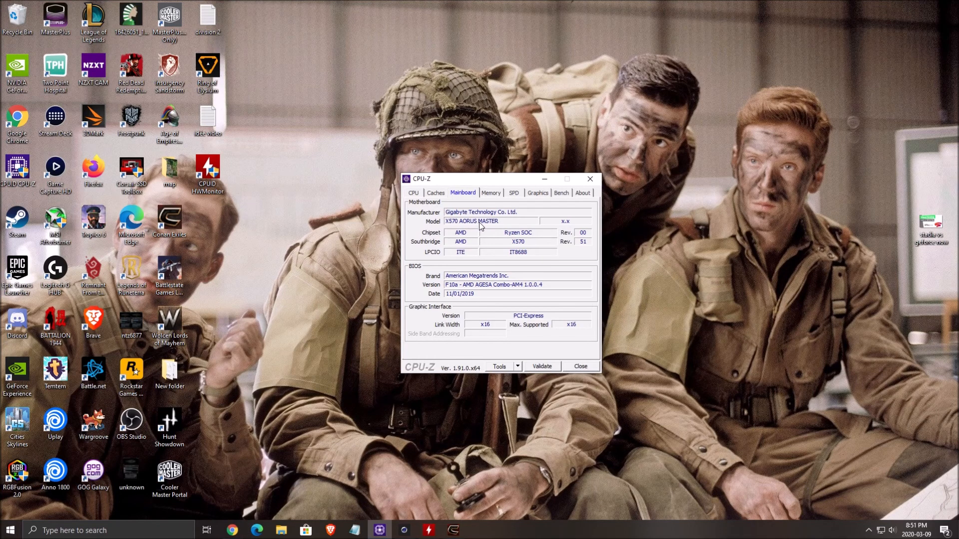
mouse_move(496, 203)
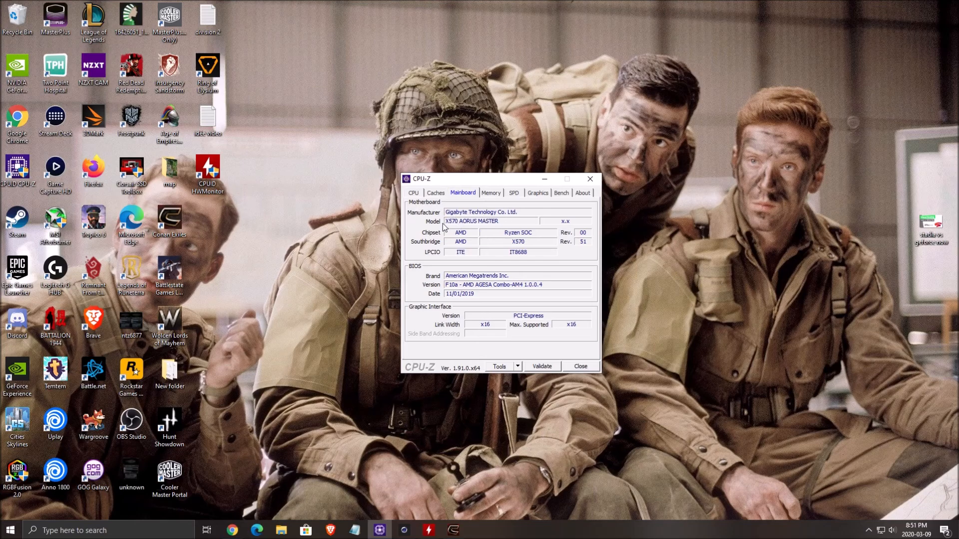
mouse_move(480, 221)
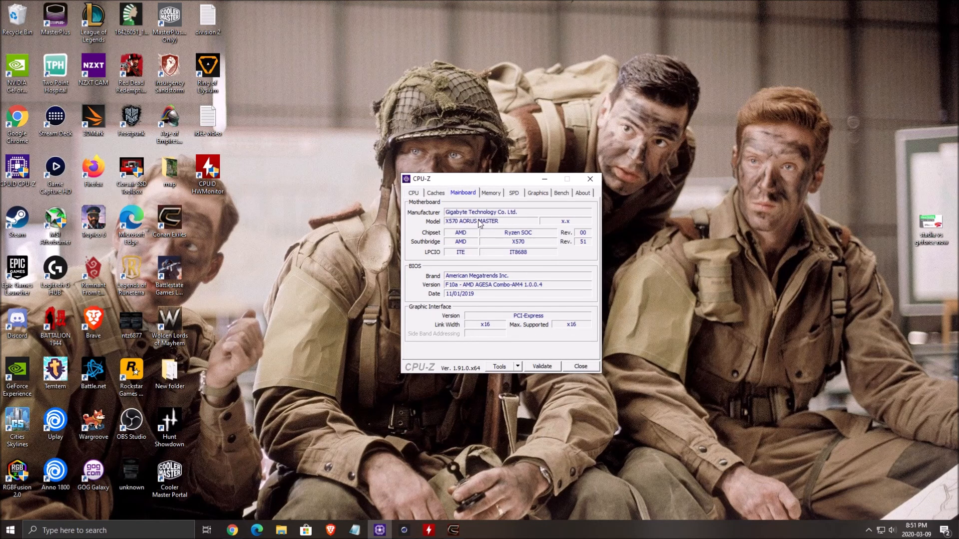
left_click_drag(477, 179, 462, 192)
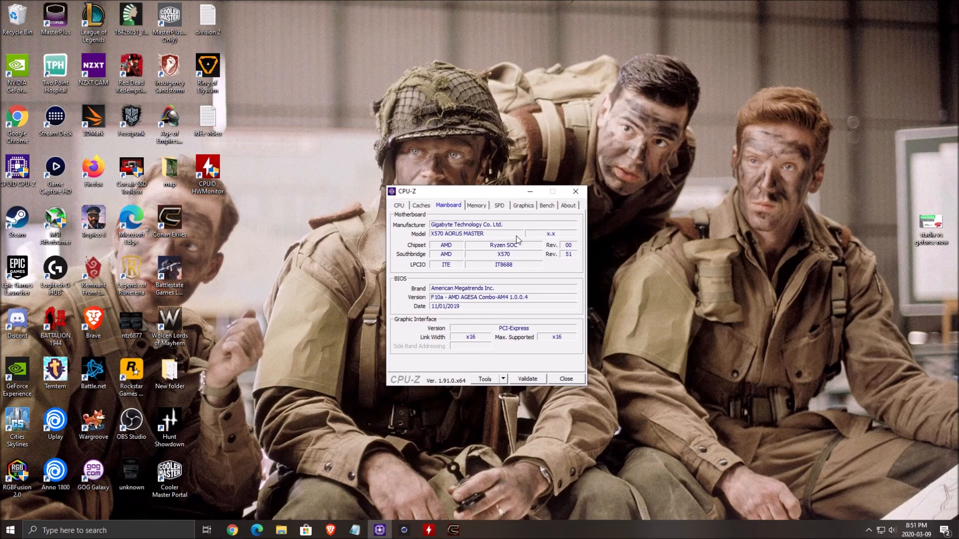
mouse_move(377, 295)
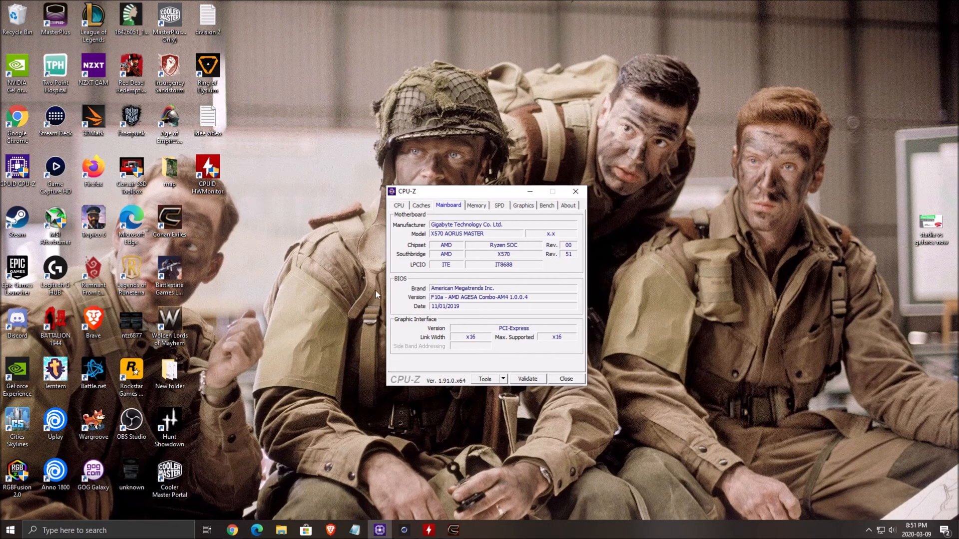
mouse_move(529, 303)
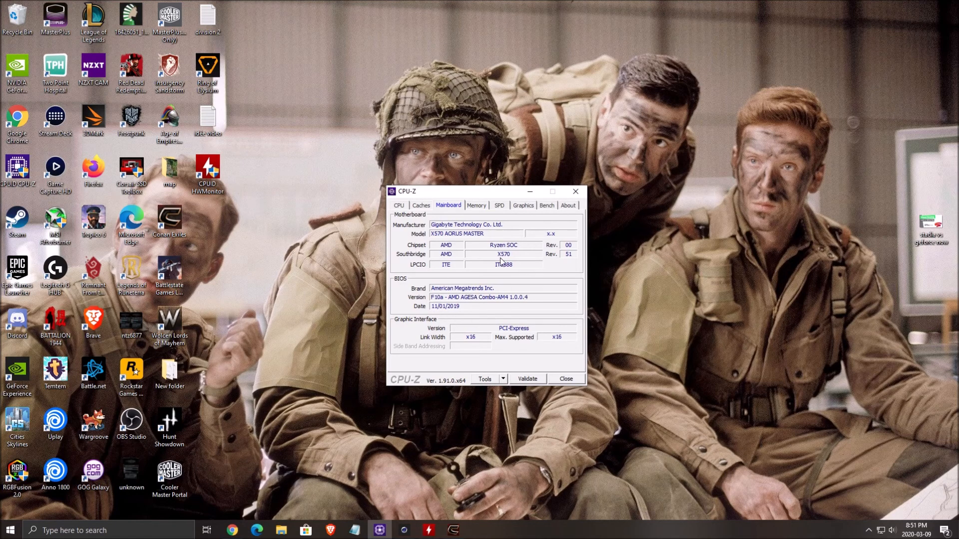
Step: Show the Memory details: 32 GBytes dual-channel DDR4 at 1799.6 MHz DRAM frequency
left_click(476, 205)
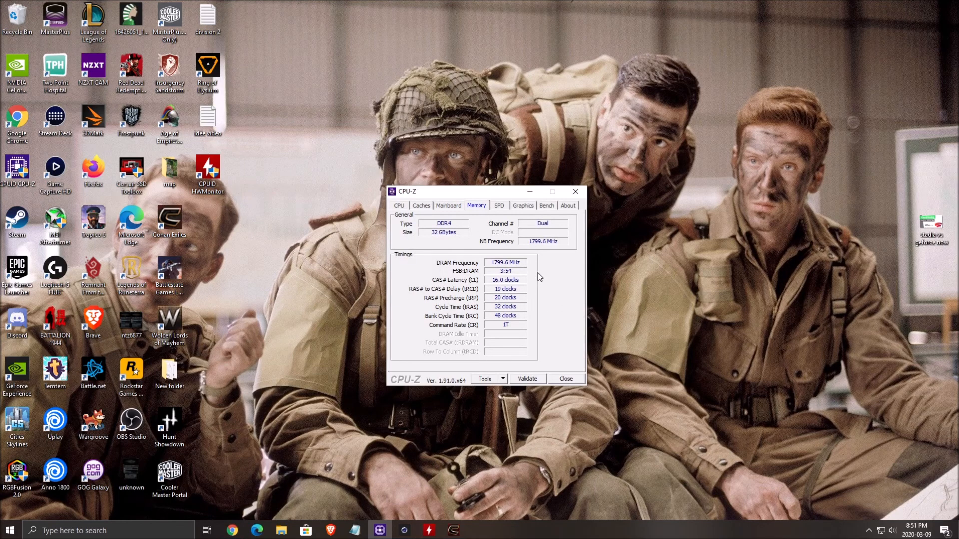
mouse_move(467, 340)
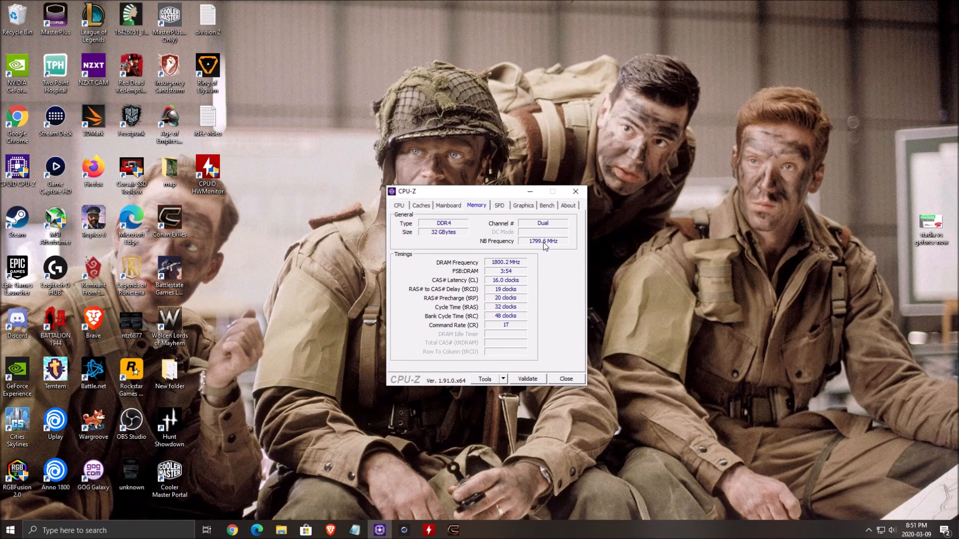
mouse_move(545, 261)
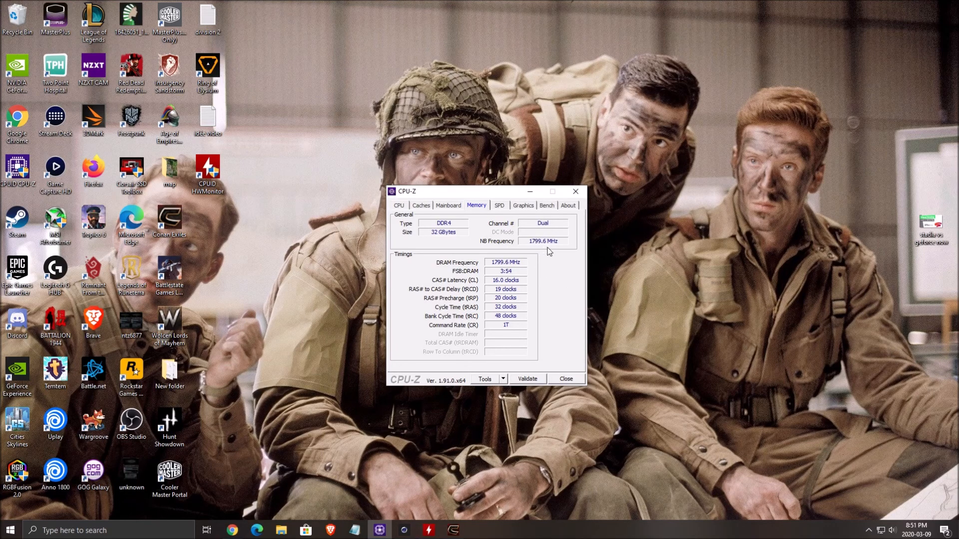
mouse_move(544, 250)
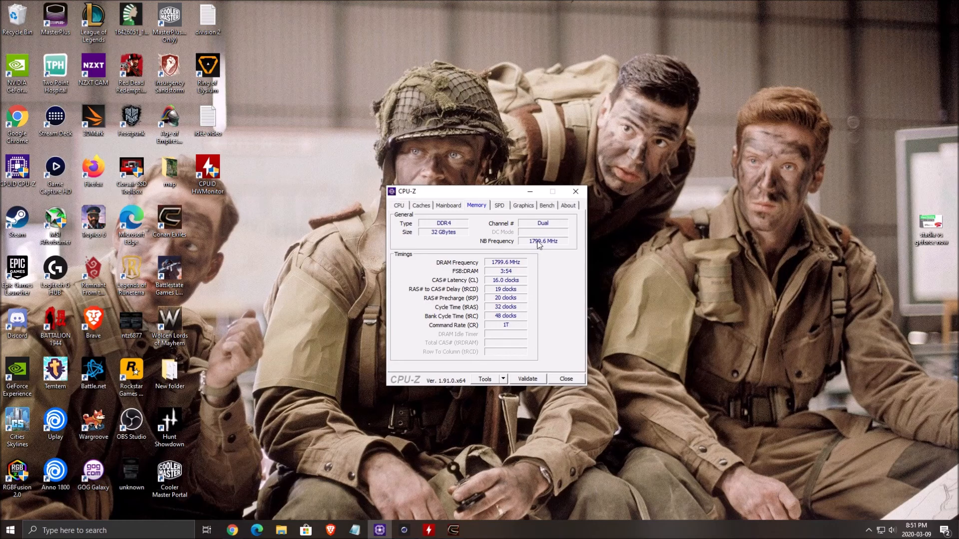
mouse_move(541, 248)
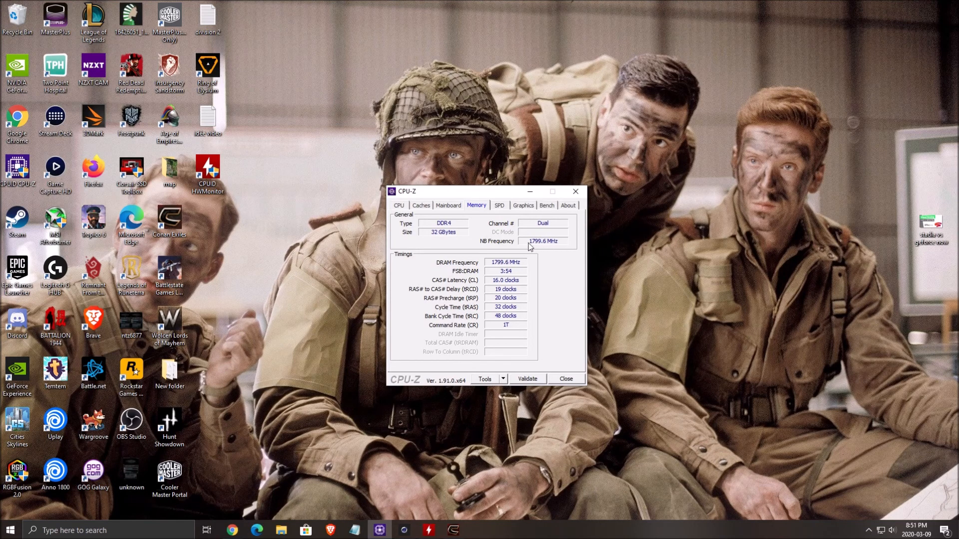
mouse_move(527, 249)
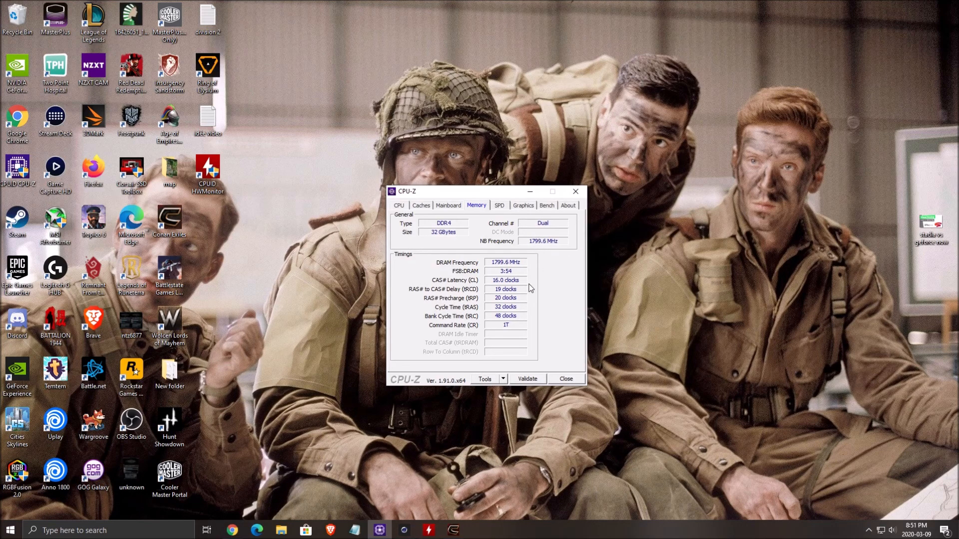
mouse_move(514, 289)
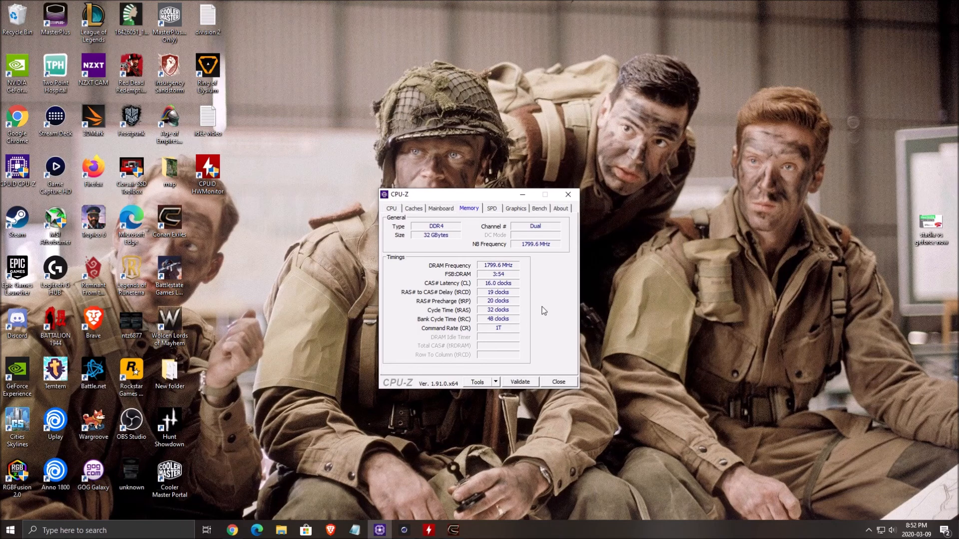
Step: View the RTX 2070 graphics and empty Bench pages, then close CPU-Z to the desktop
left_click(516, 207)
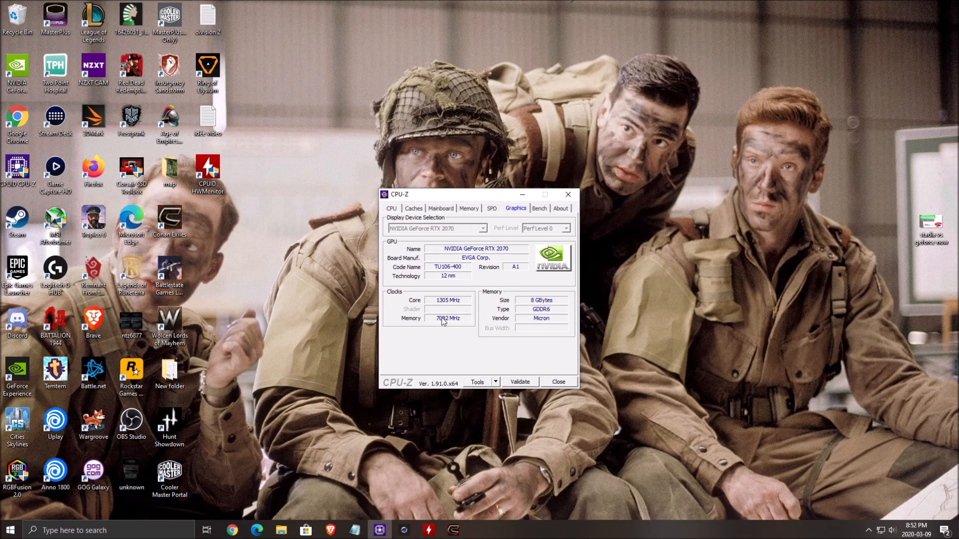
left_click(538, 209)
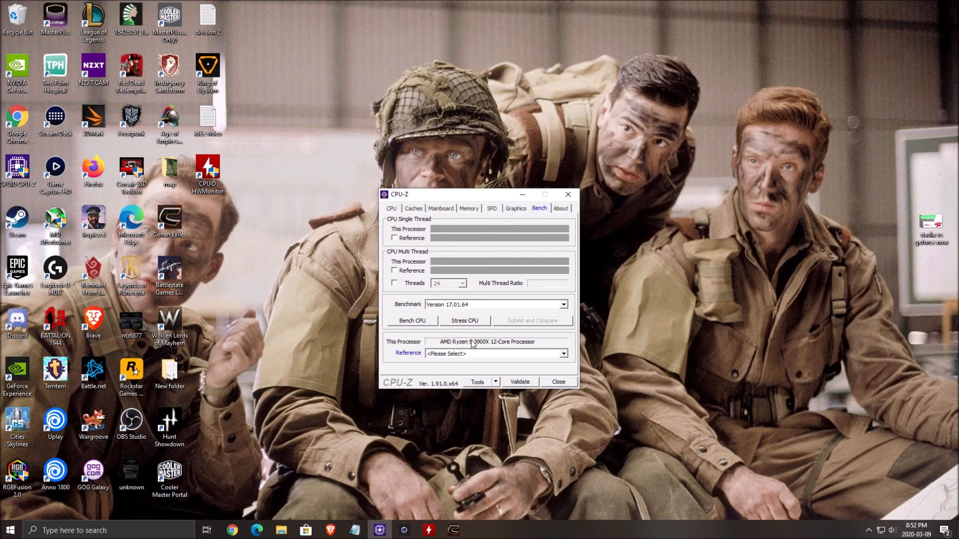
mouse_move(409, 228)
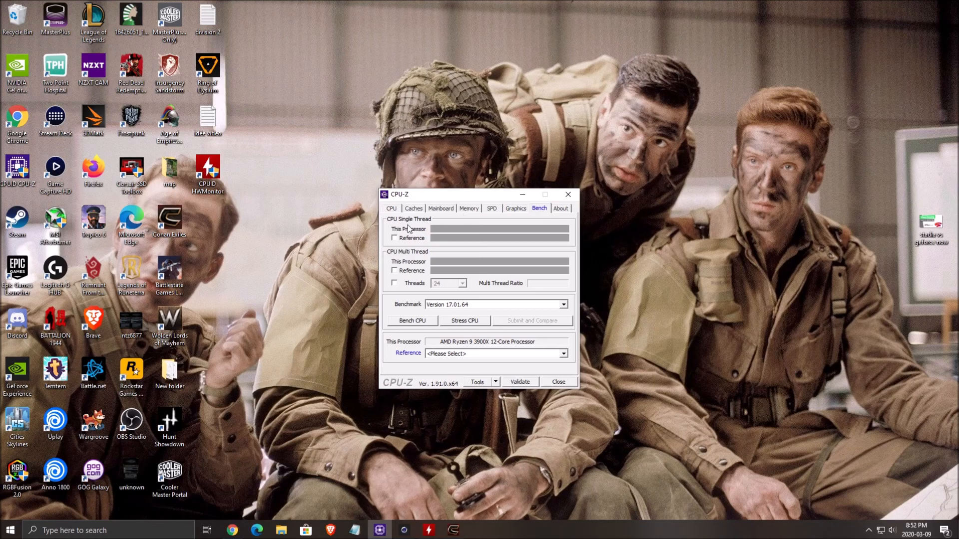
mouse_move(434, 222)
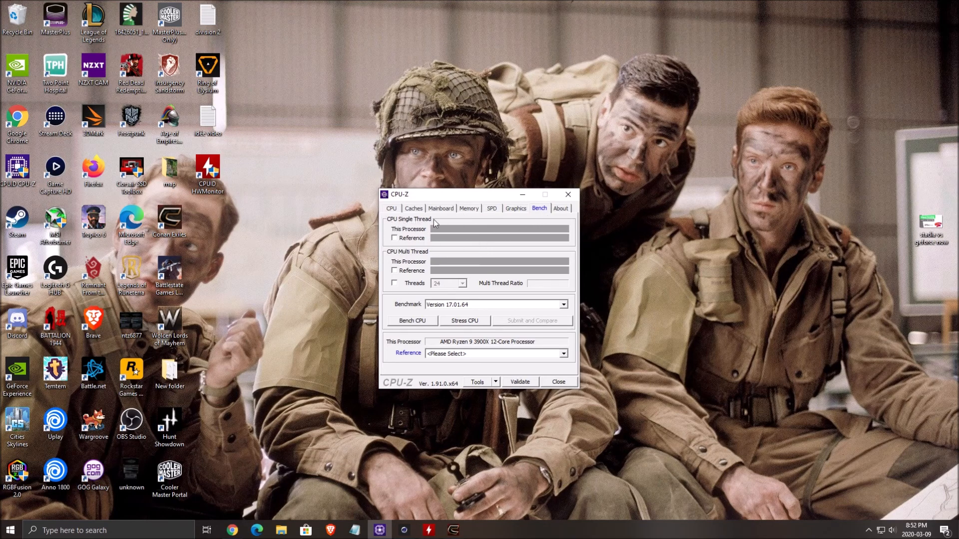
mouse_move(538, 264)
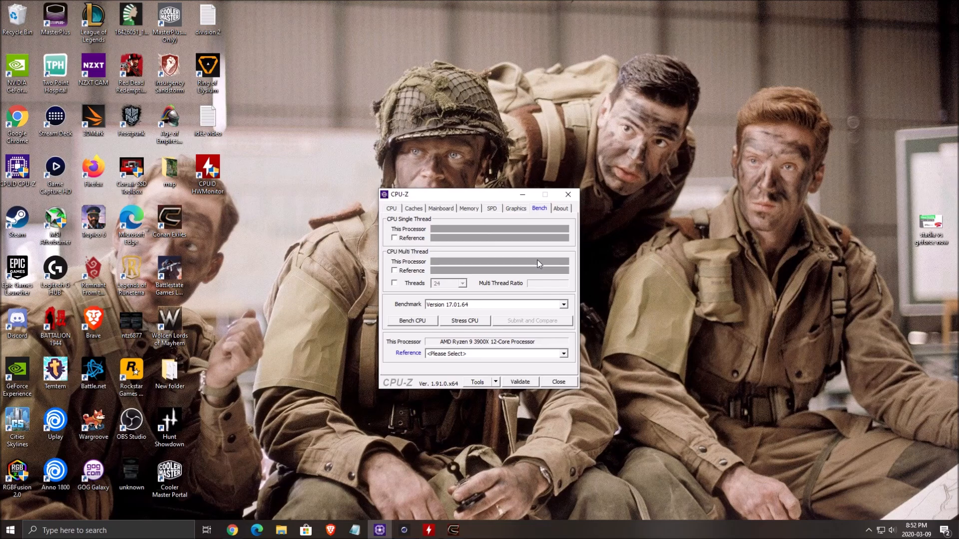
mouse_move(455, 332)
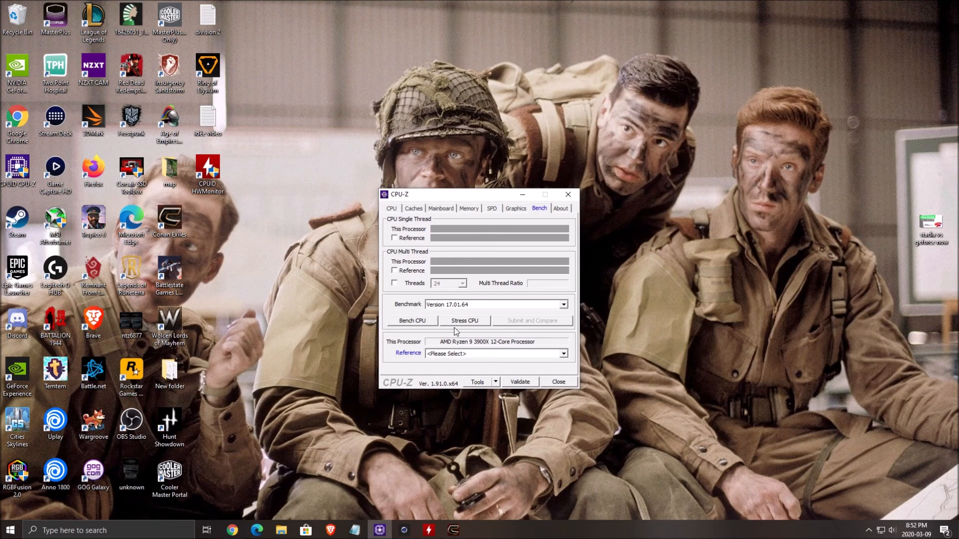
mouse_move(536, 313)
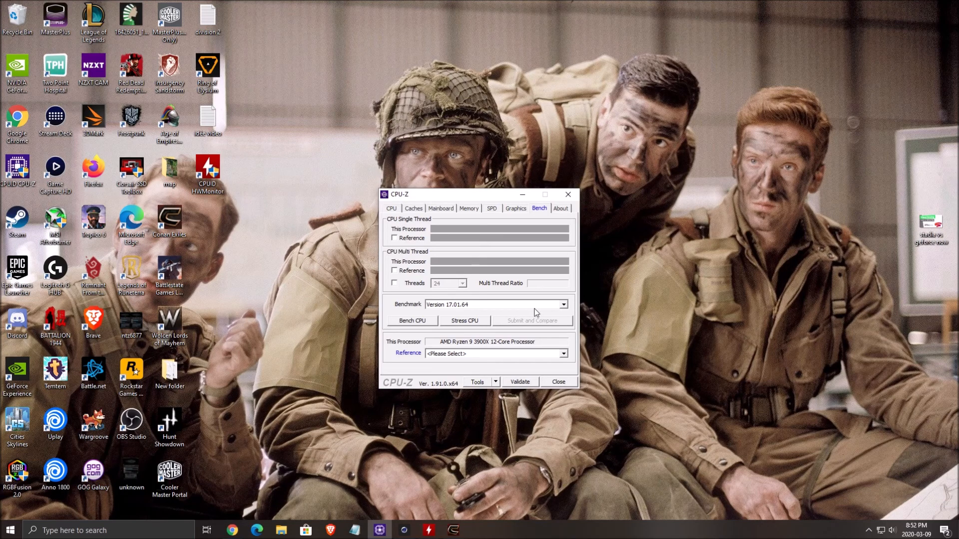
left_click(557, 381)
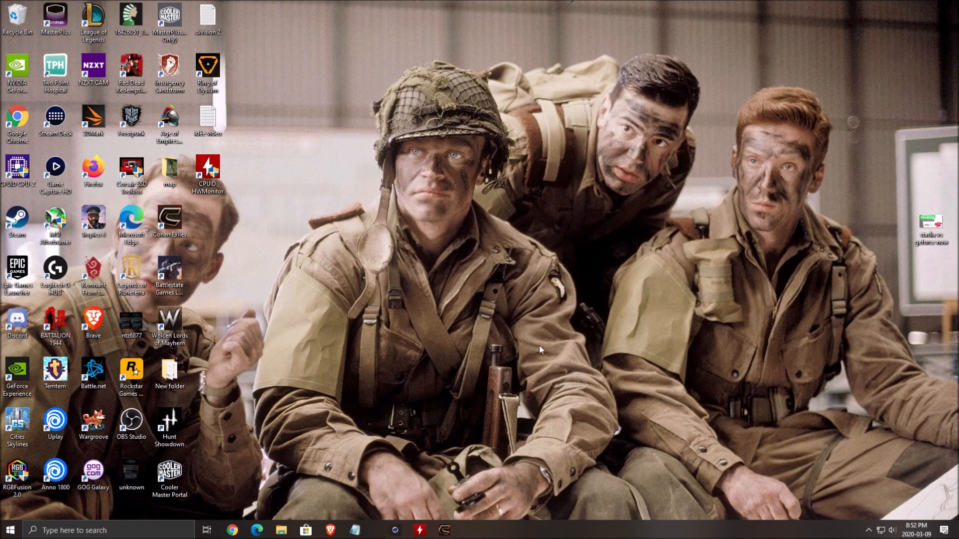
Step: Launch CPUID HWMonitor and review the CPU voltage, temperature and fan sensor readings
double_click(207, 171)
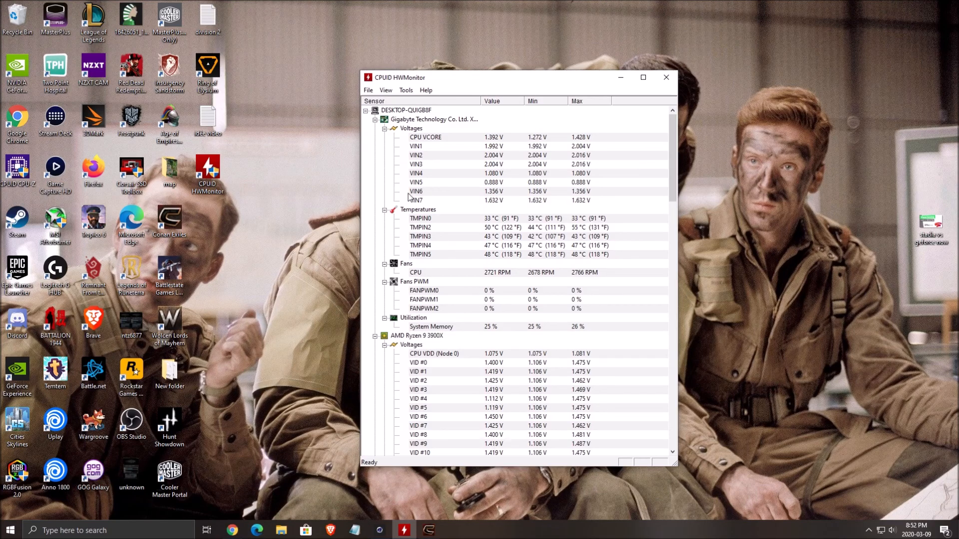
scroll("down", 3)
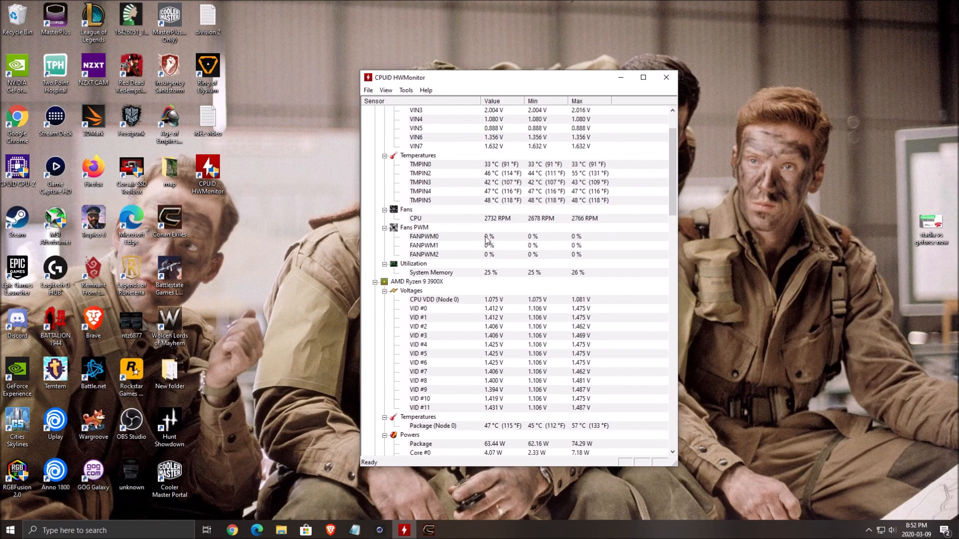
scroll("down", 3)
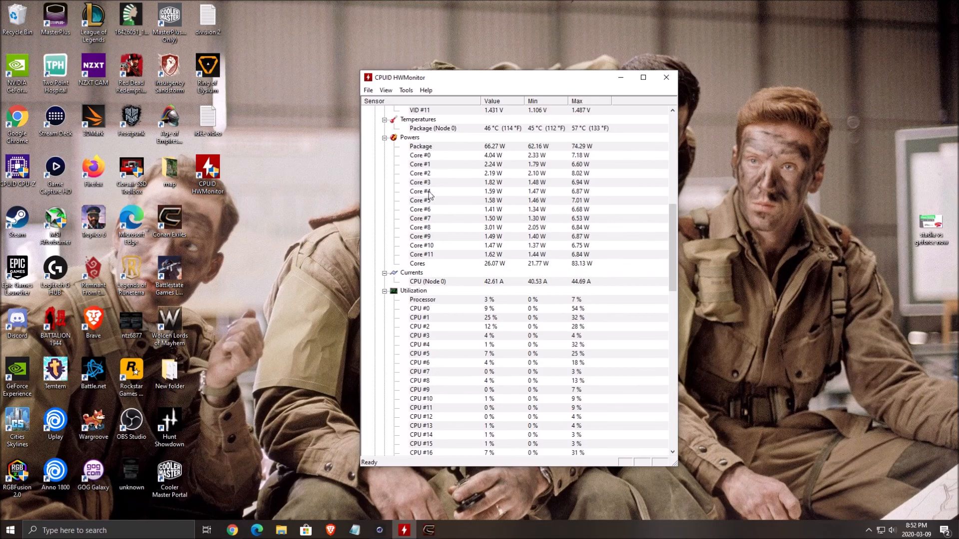
scroll("up", 3)
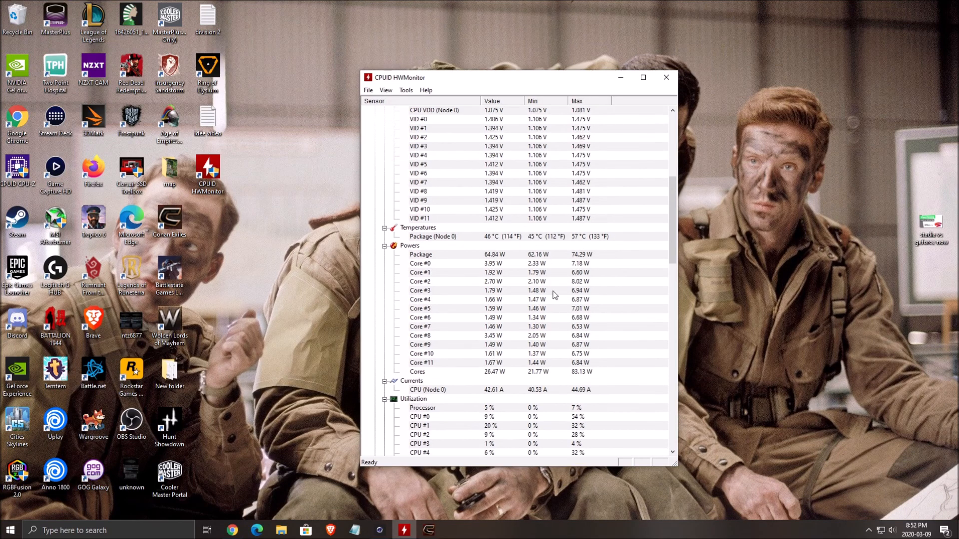
scroll("up", 3)
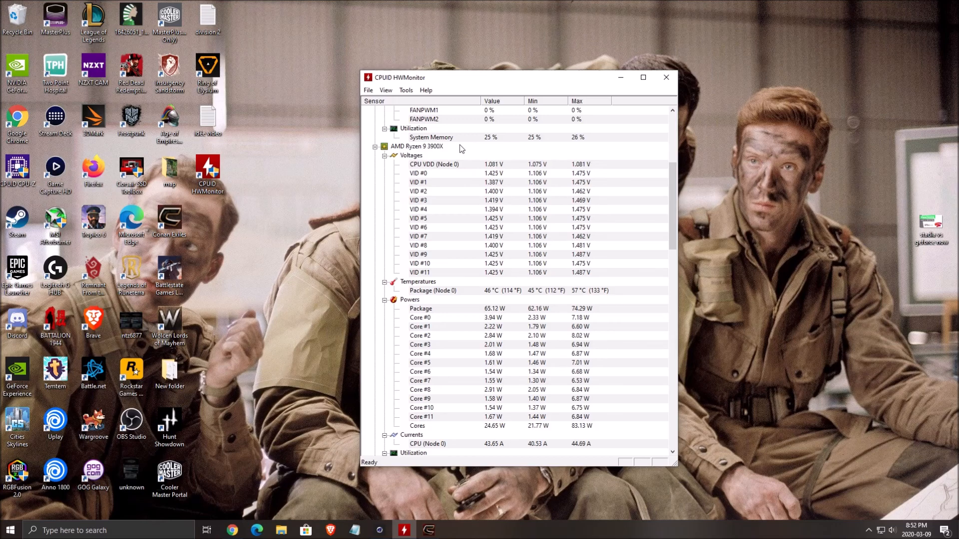
scroll("down", 3)
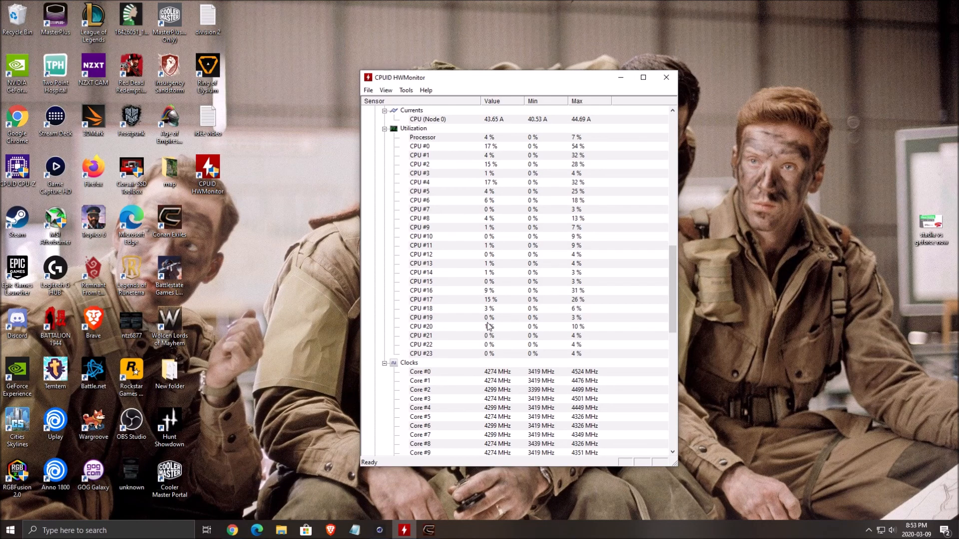
mouse_move(516, 265)
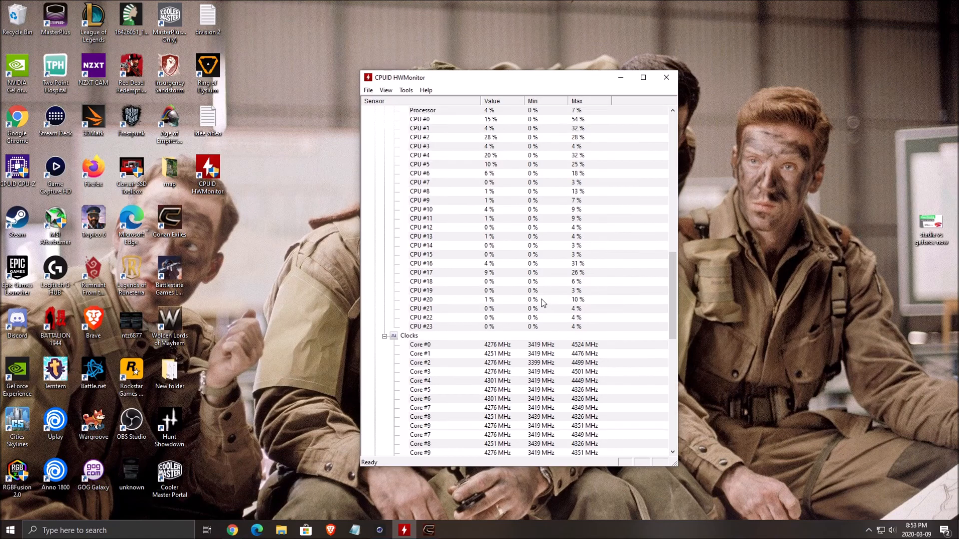
scroll("down", 3)
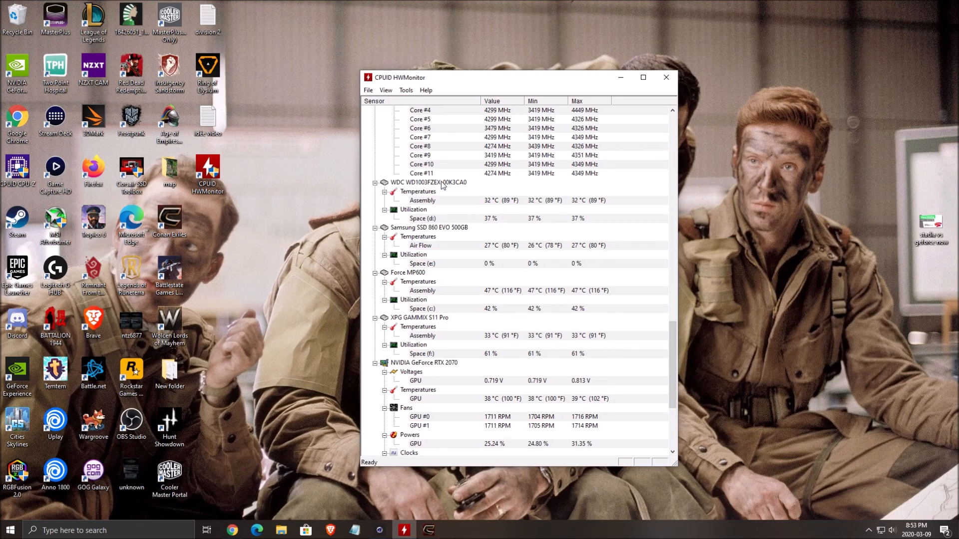
mouse_move(574, 226)
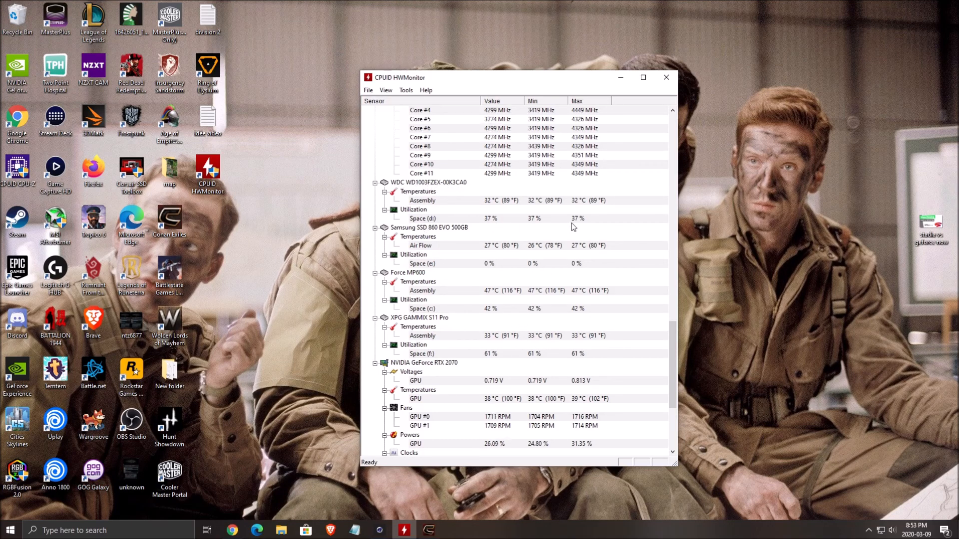
Step: Scroll through drive and clock sensors down to the NVIDIA GeForce RTX 2070 readings
scroll("down", 3)
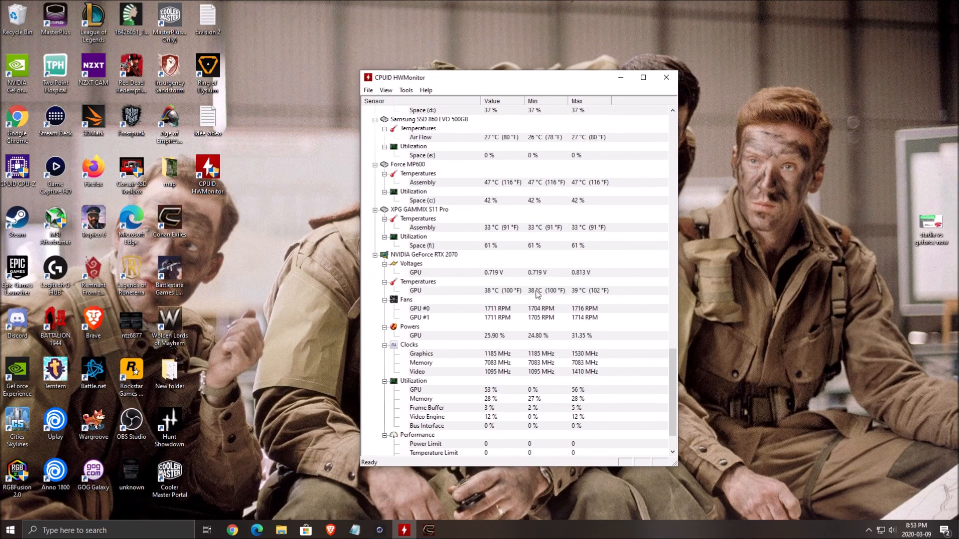
scroll("down", 3)
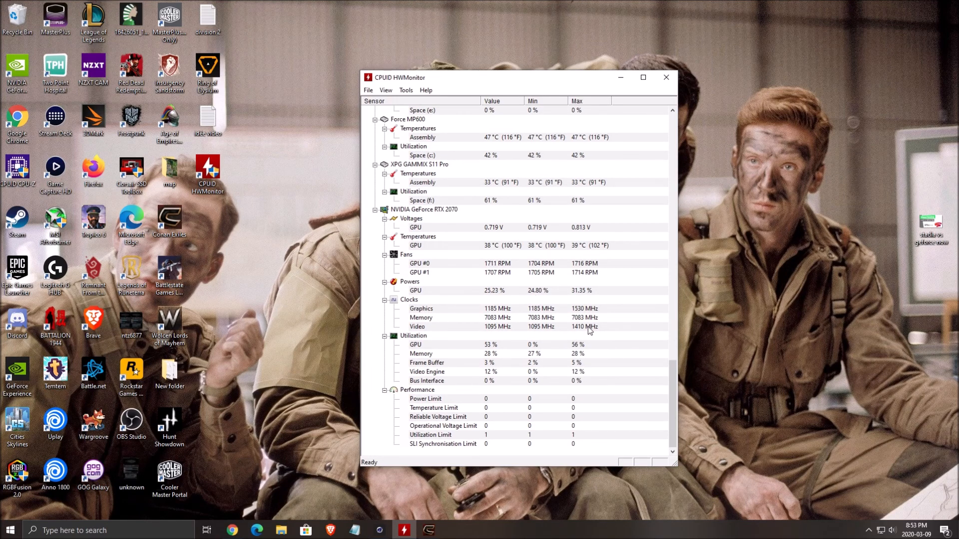
scroll("up", 3)
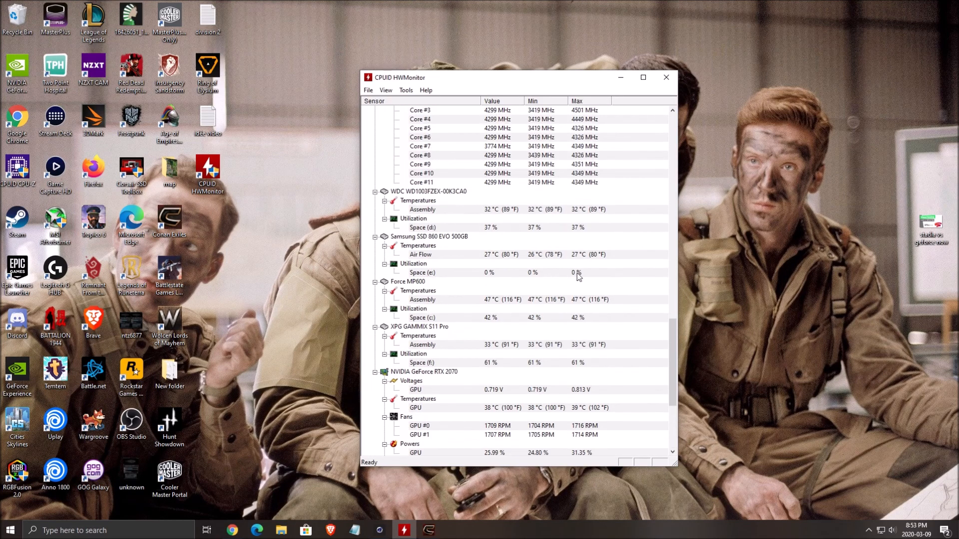
scroll("down", 3)
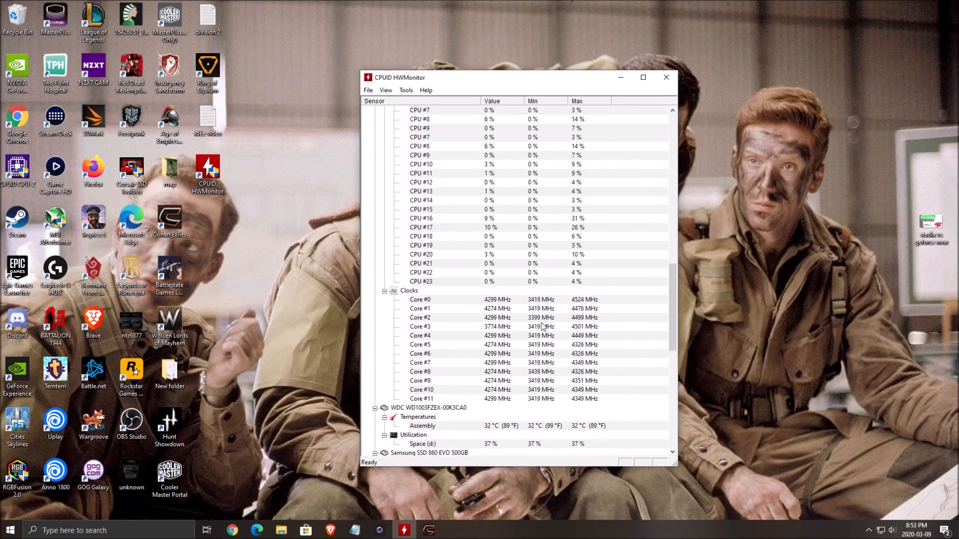
scroll("down", 3)
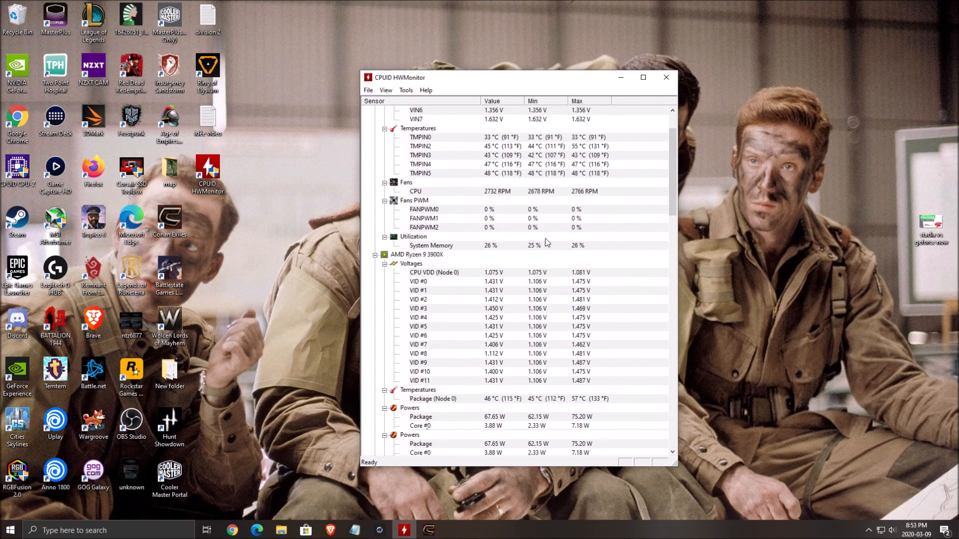
scroll("down", 3)
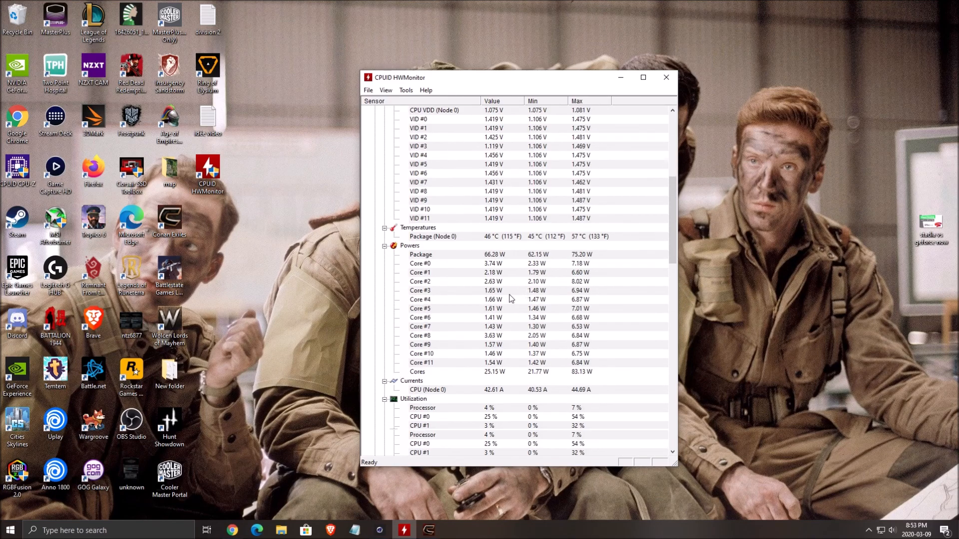
scroll("down", 3)
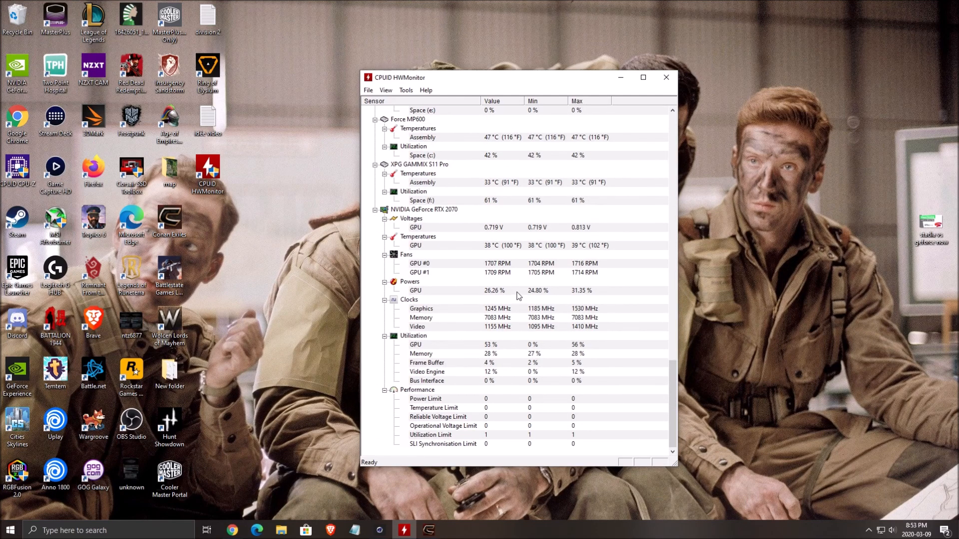
left_click(666, 77)
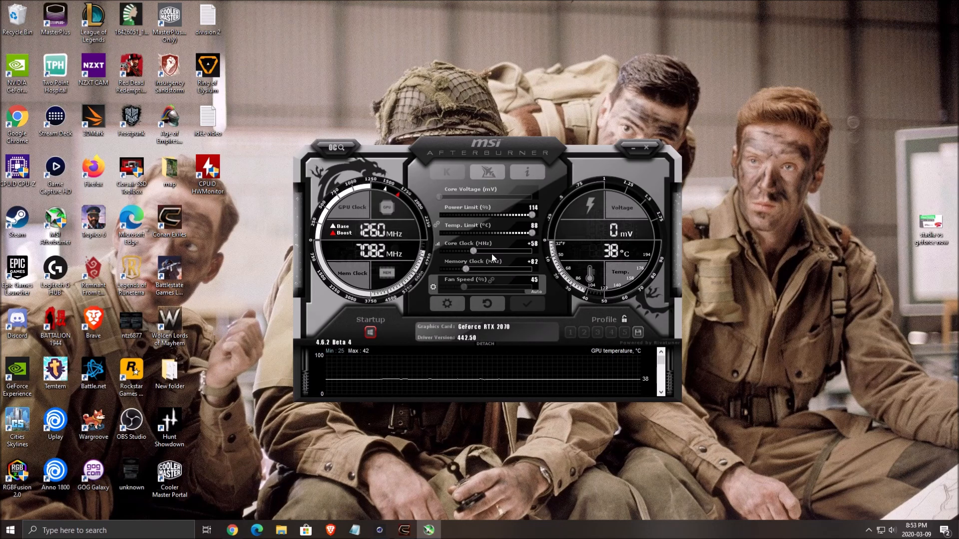
Step: Show MSI Afterburner's GPU gauges, then Conan Exiles with the GPU, CPU, RAM and 144 FPS overlay
left_click(645, 148)
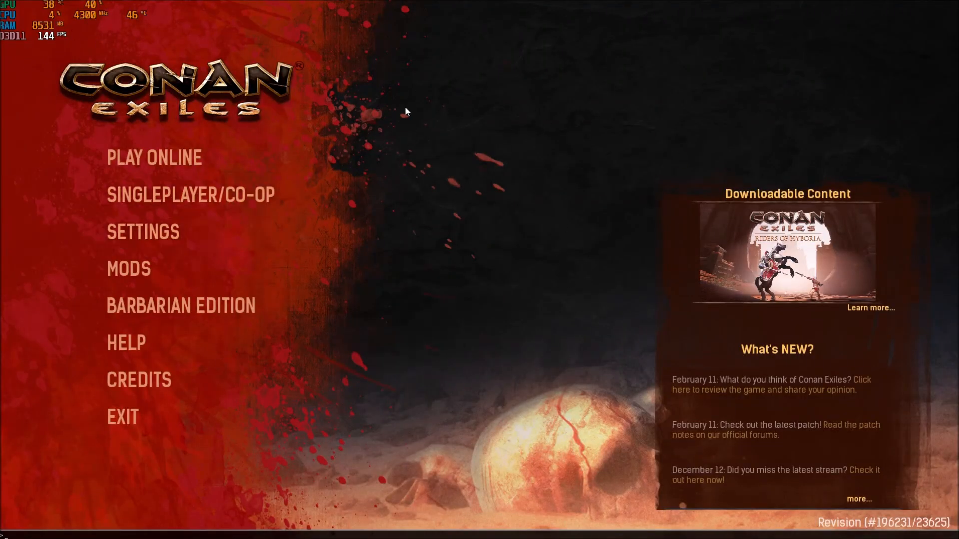
mouse_move(457, 50)
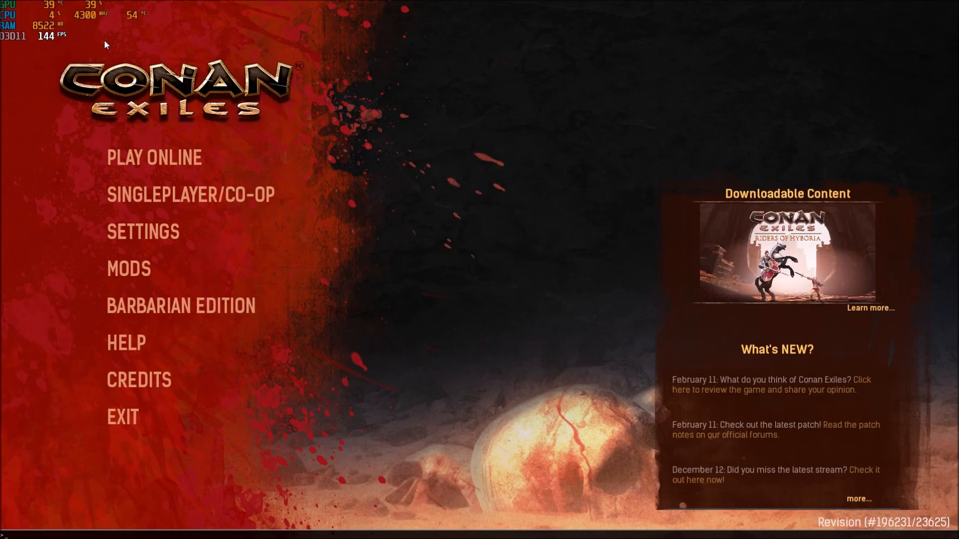
mouse_move(12, 9)
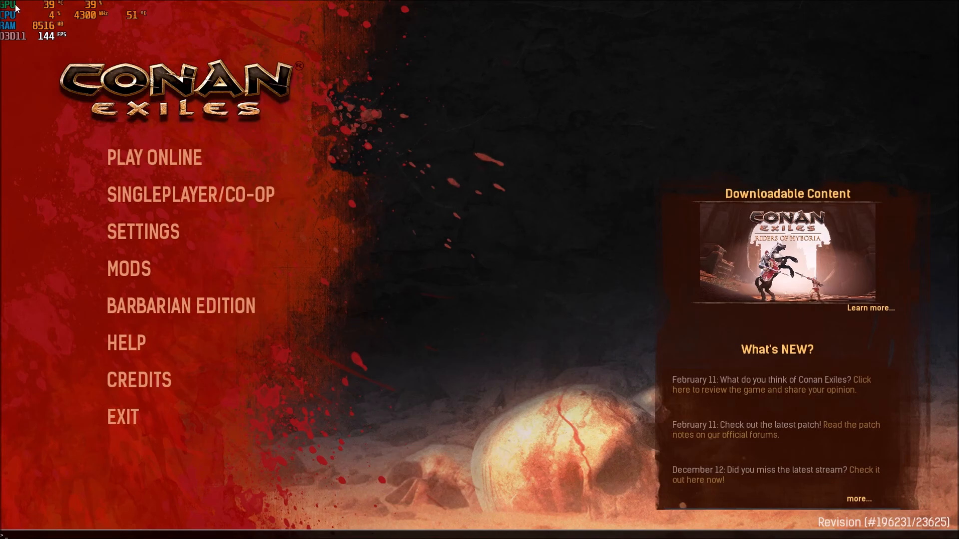
mouse_move(81, 74)
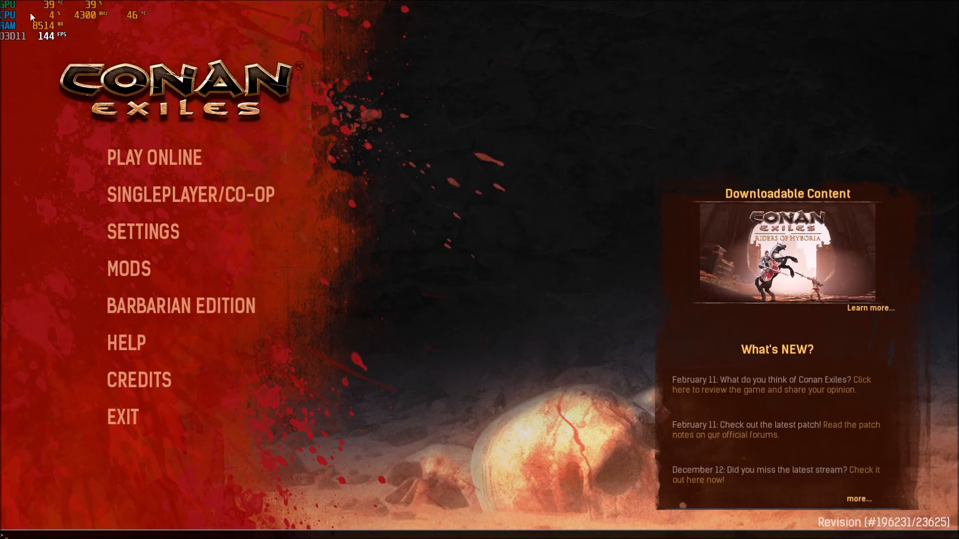
mouse_move(52, 31)
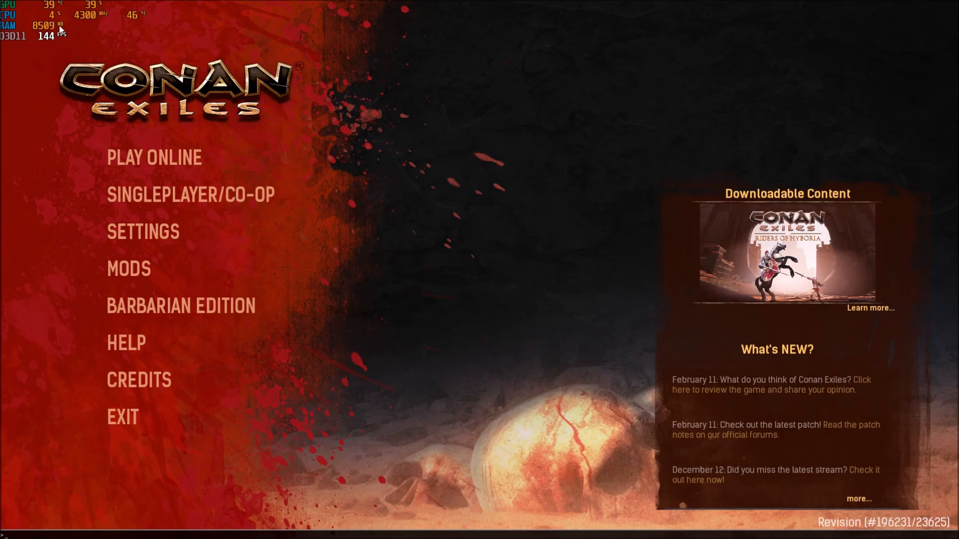
mouse_move(496, 210)
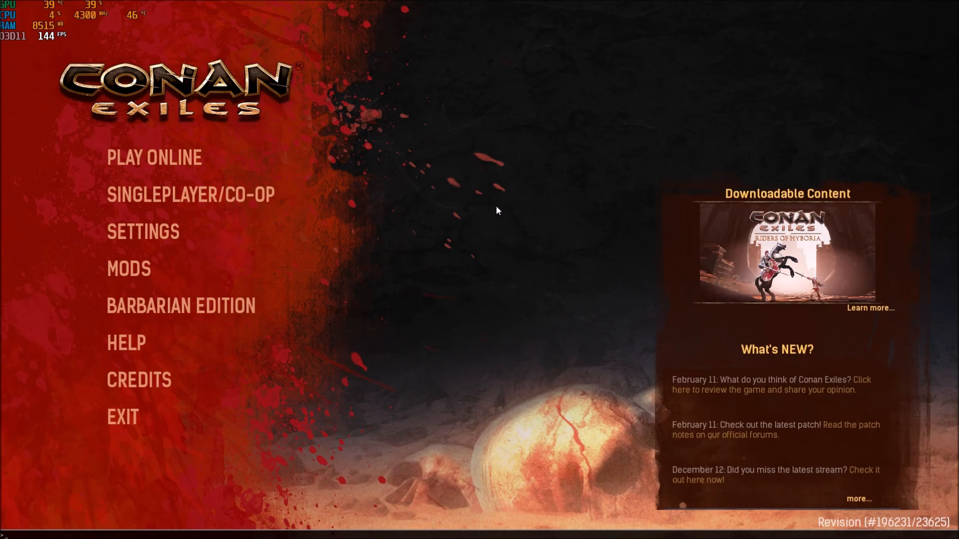
mouse_move(37, 15)
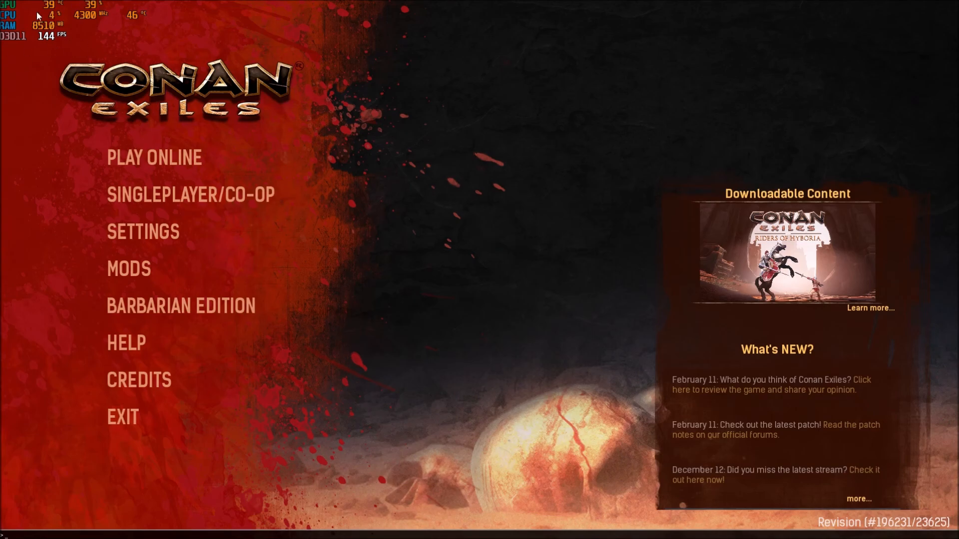
mouse_move(386, 145)
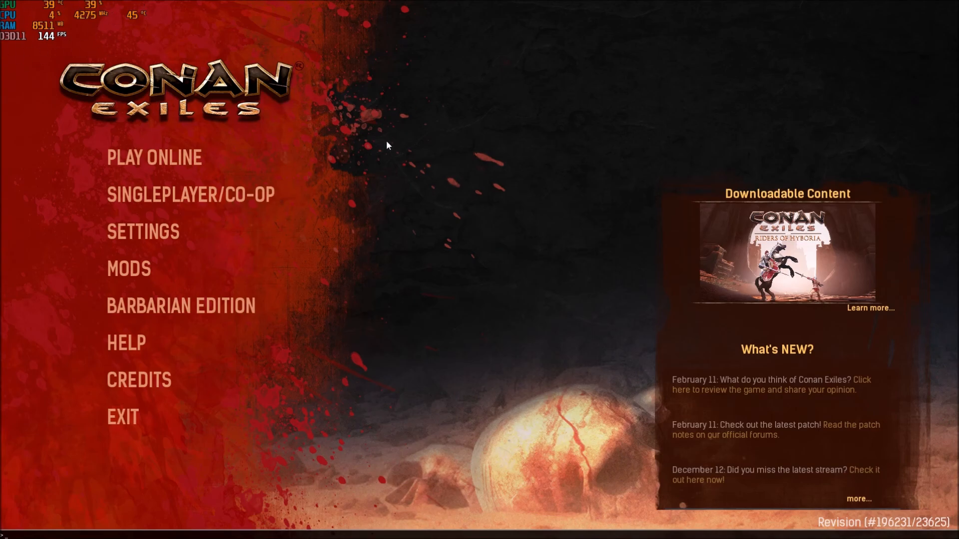
mouse_move(474, 278)
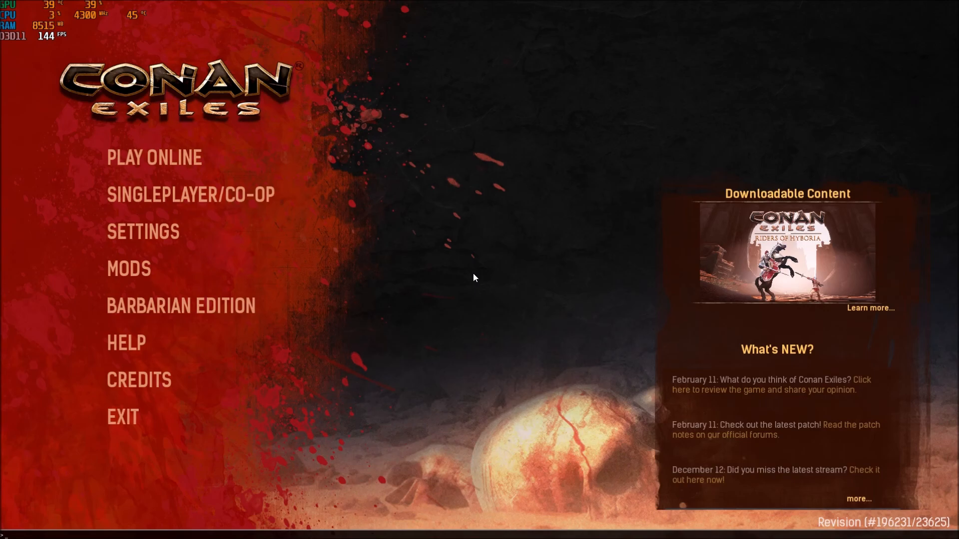
mouse_move(501, 257)
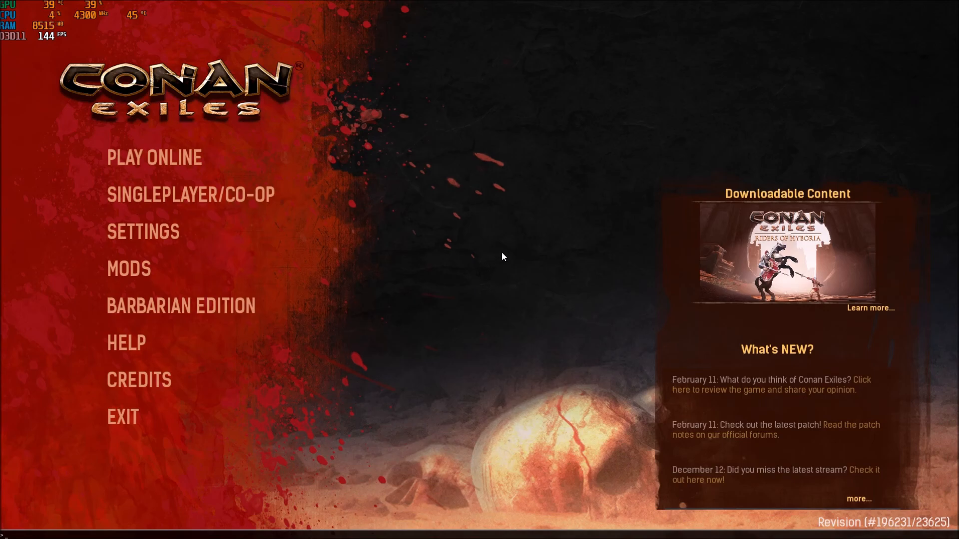
mouse_move(18, 54)
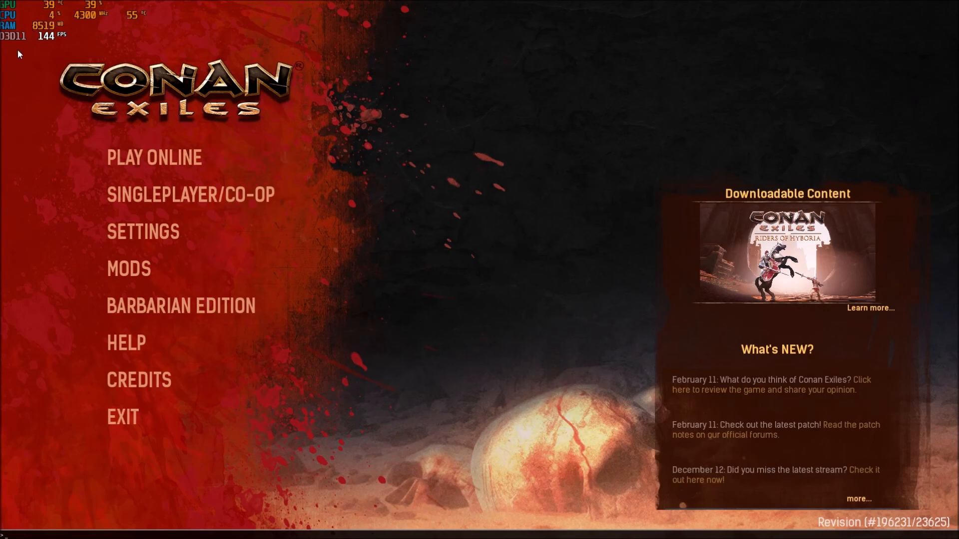
mouse_move(145, 127)
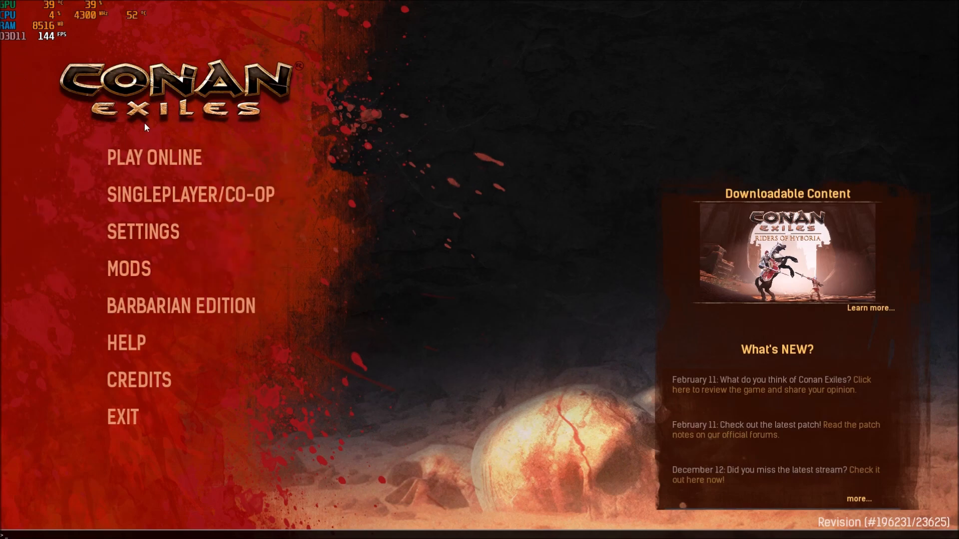
mouse_move(596, 282)
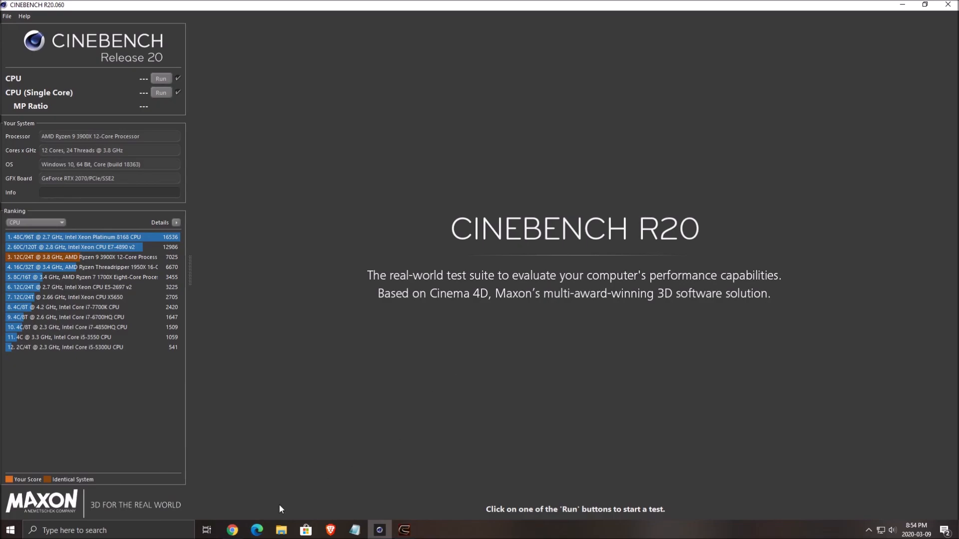
Step: View the Unigine Superposition 2017 benchmark page in Chrome, then bring Cinebench R20 forward
left_click(230, 530)
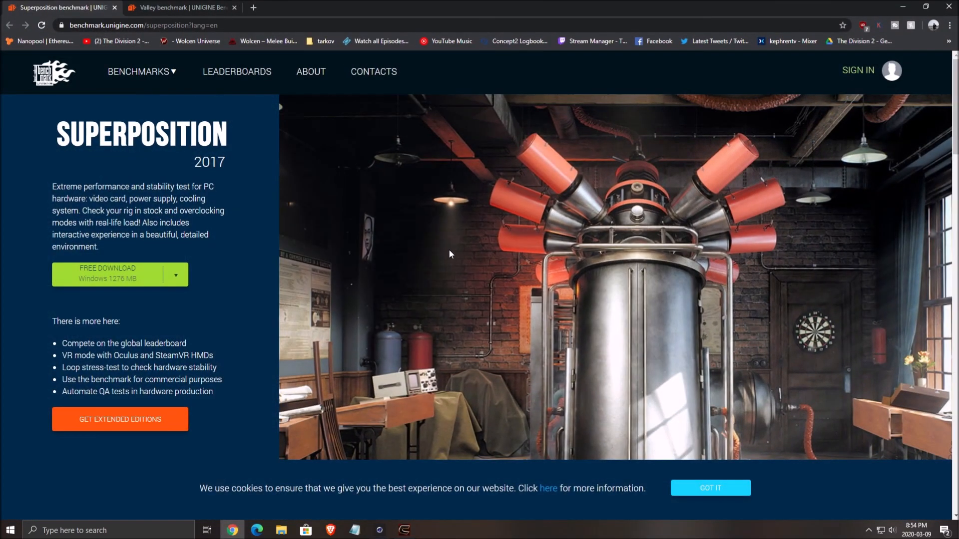
mouse_move(502, 133)
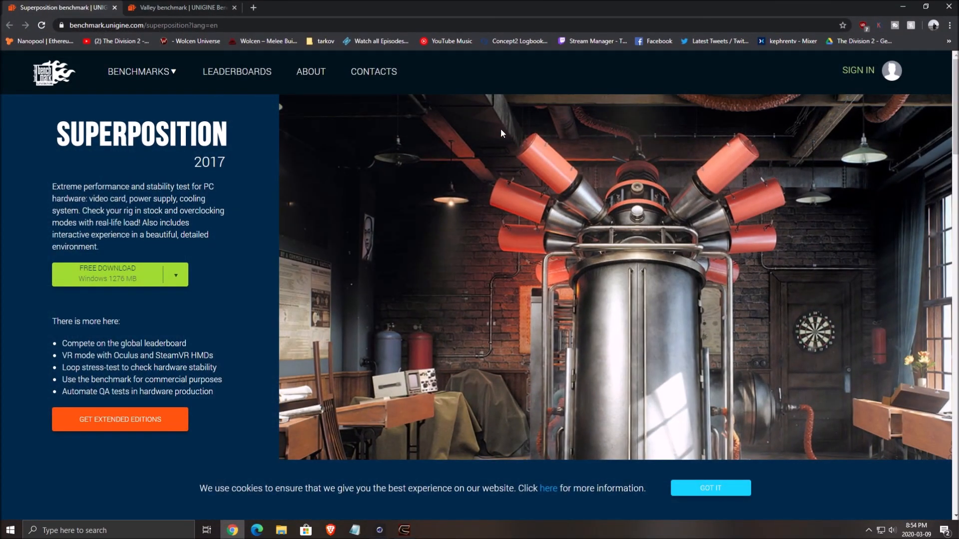
mouse_move(374, 73)
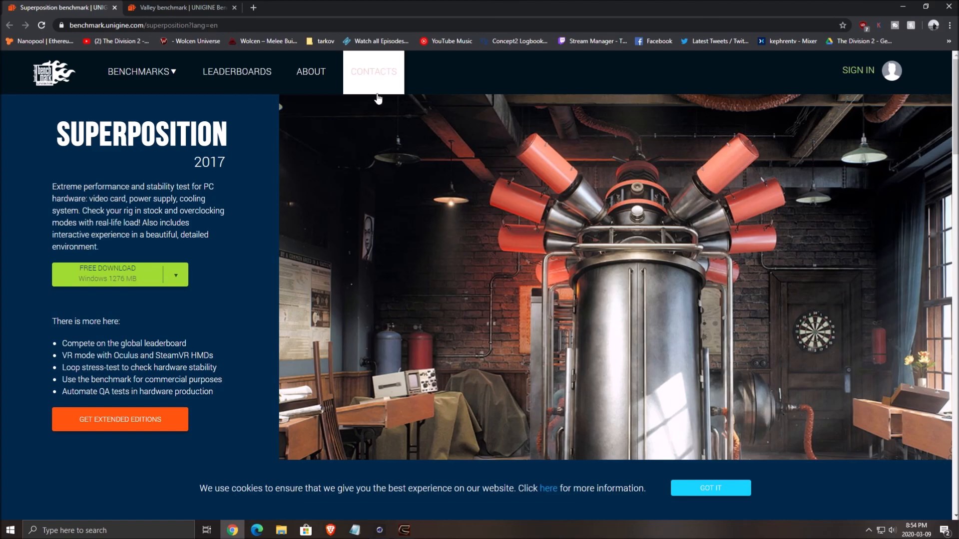
mouse_move(188, 100)
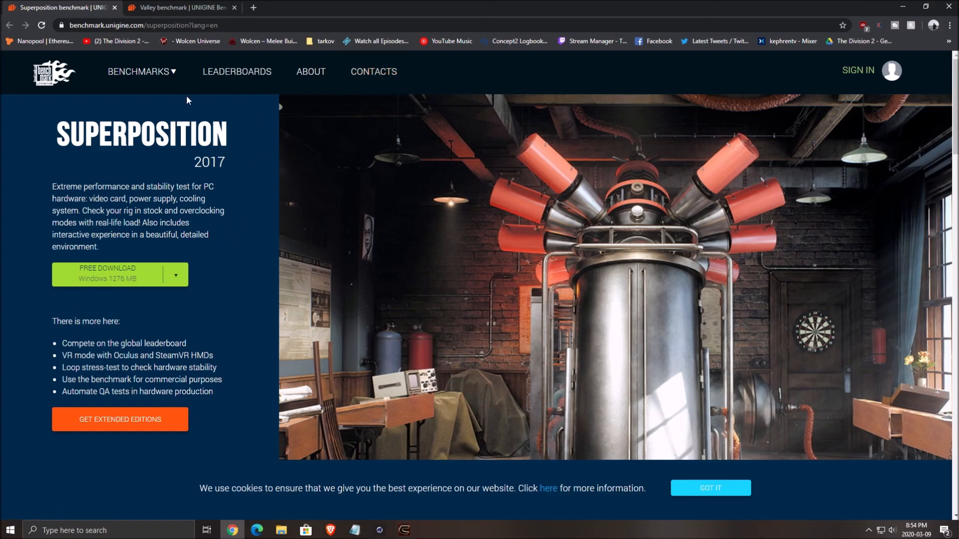
left_click(178, 7)
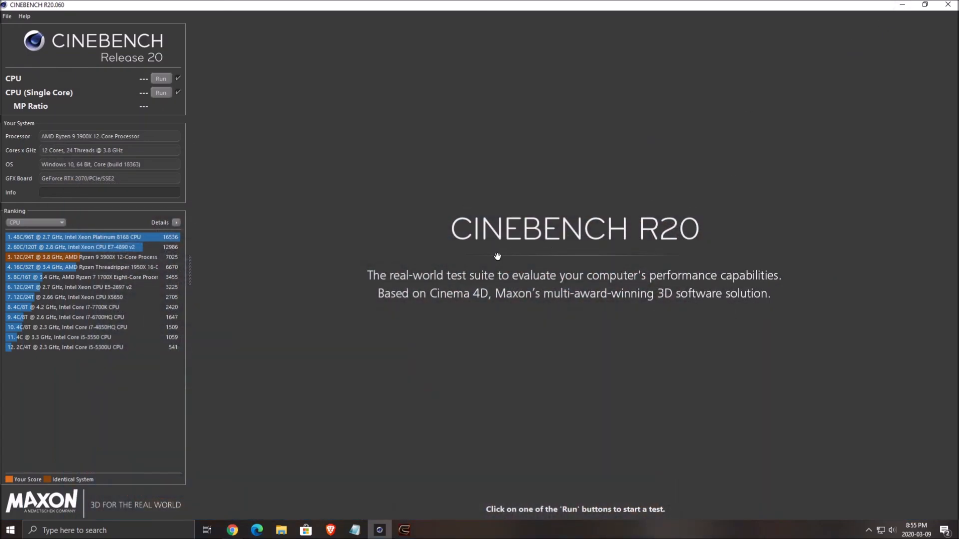
mouse_move(250, 59)
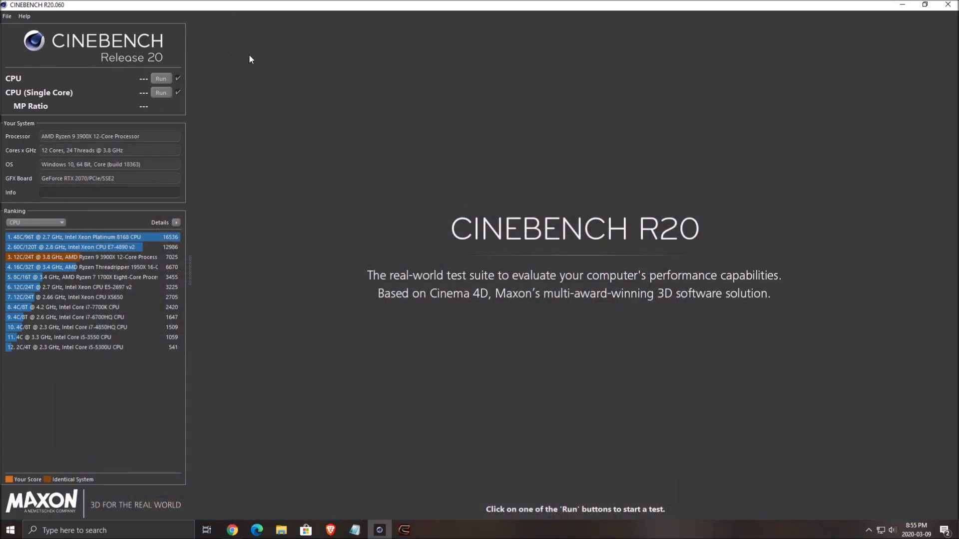
mouse_move(480, 182)
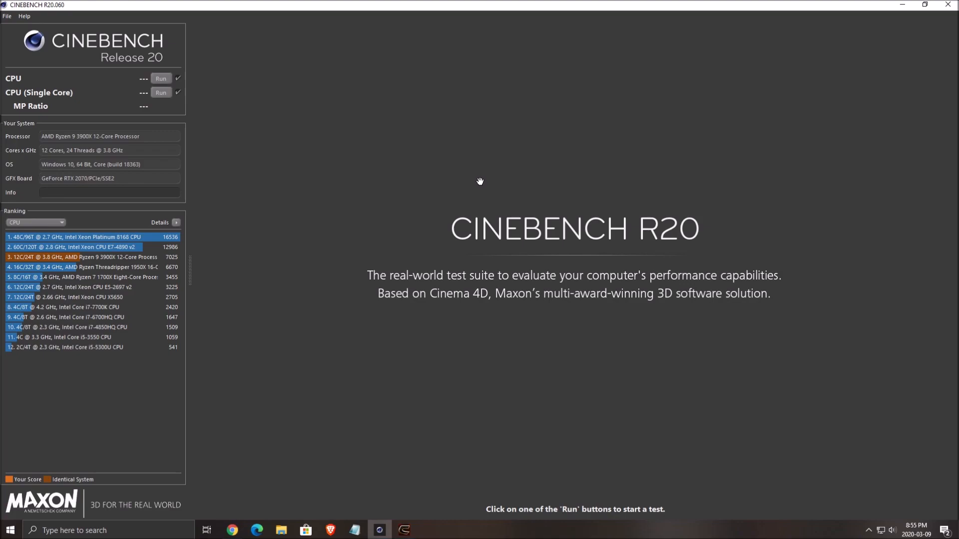
mouse_move(6, 94)
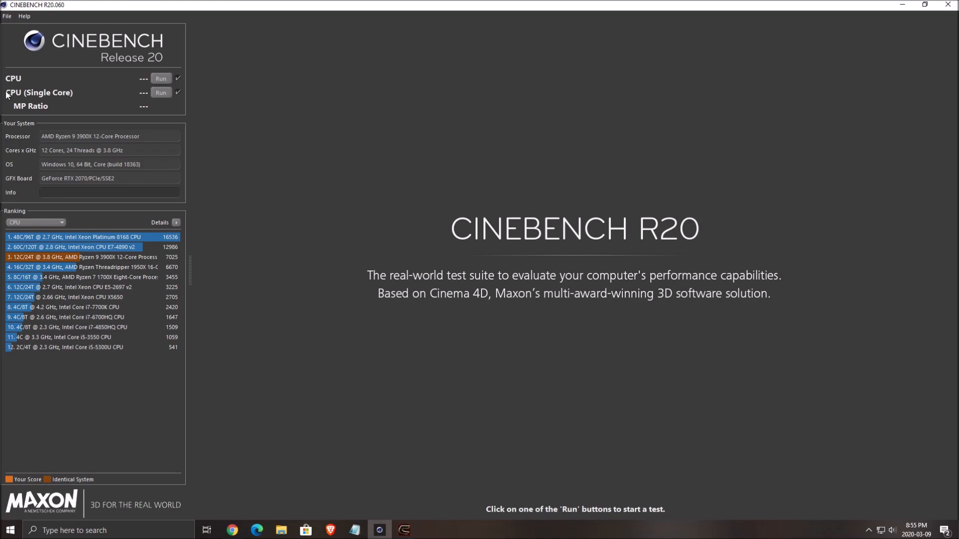
mouse_move(26, 80)
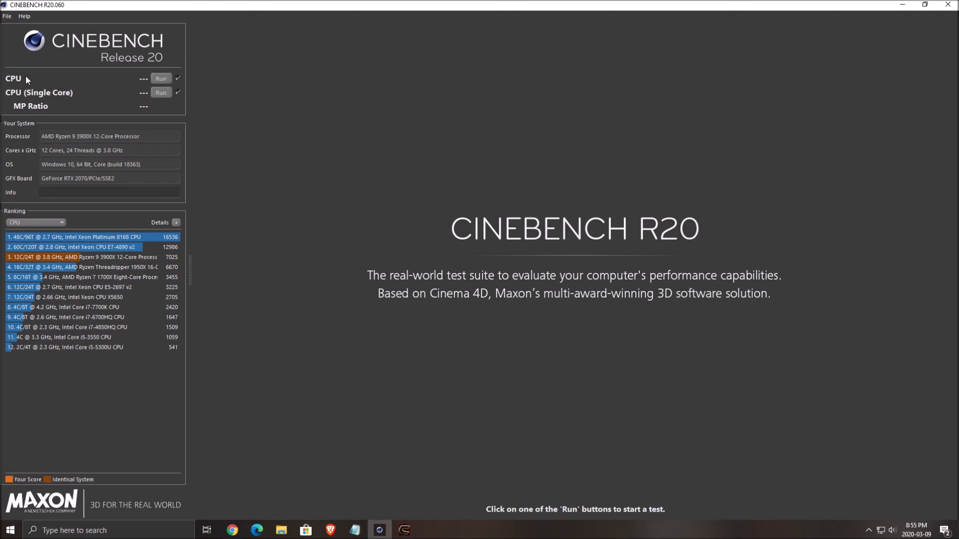
mouse_move(11, 100)
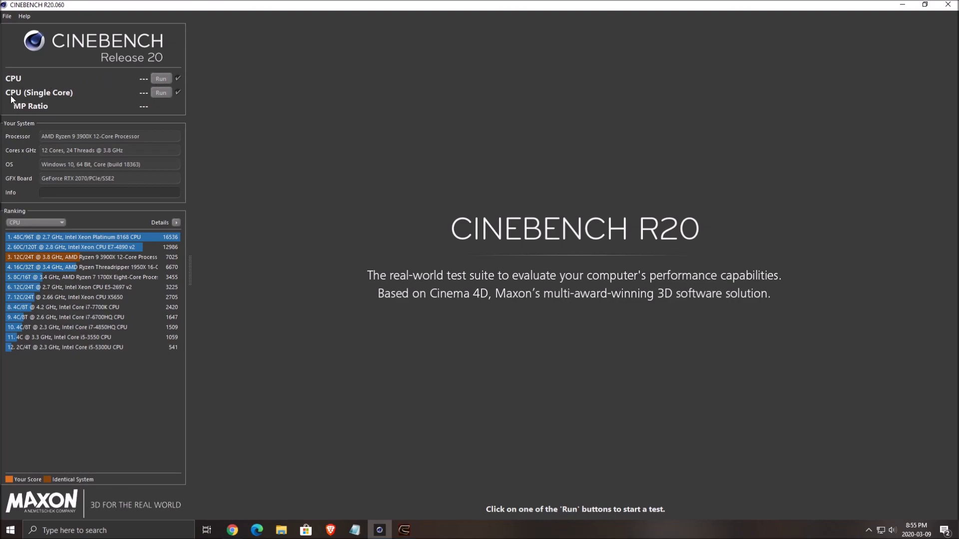
mouse_move(151, 102)
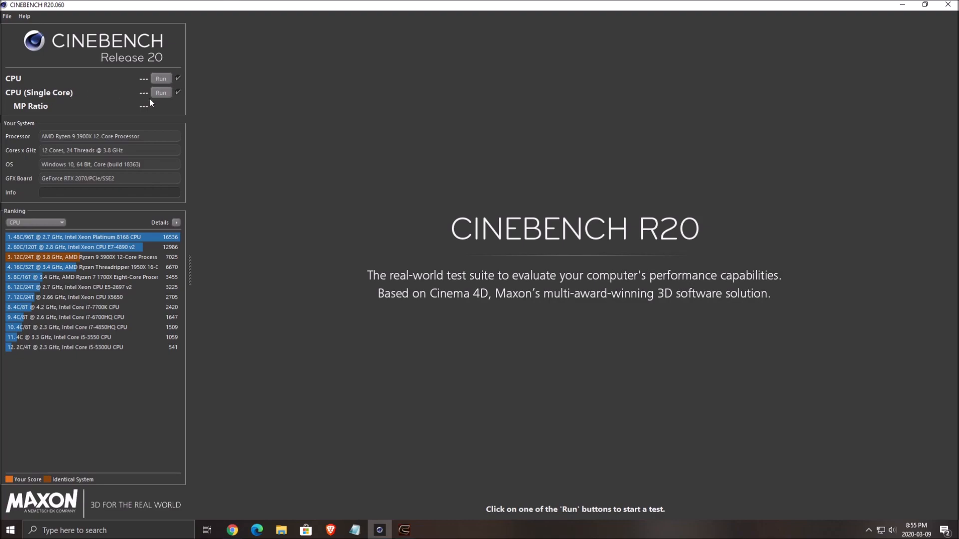
mouse_move(95, 241)
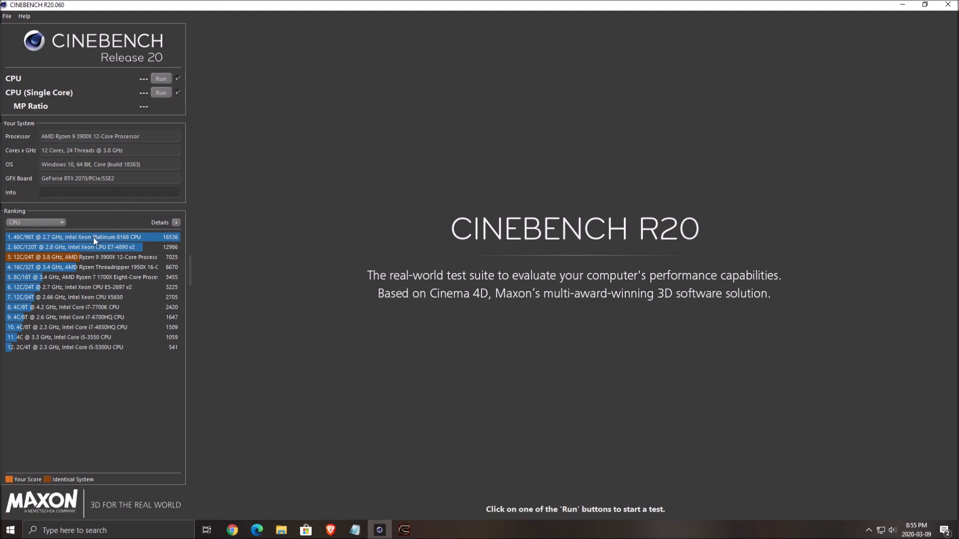
mouse_move(116, 260)
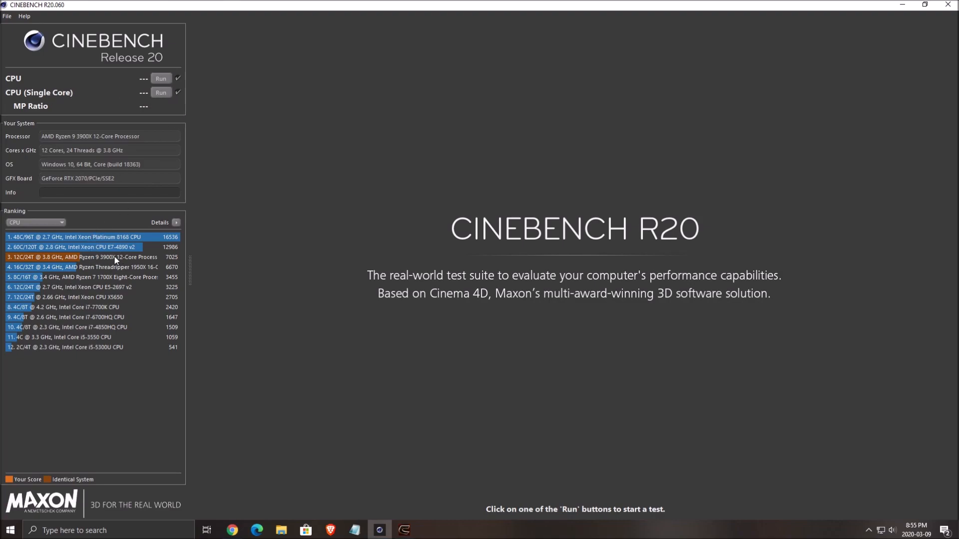
mouse_move(129, 343)
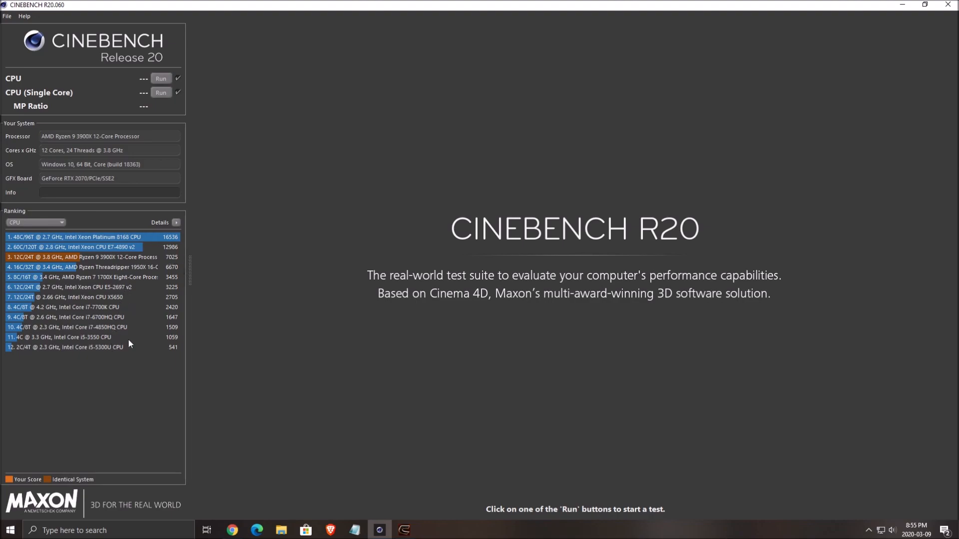
mouse_move(279, 248)
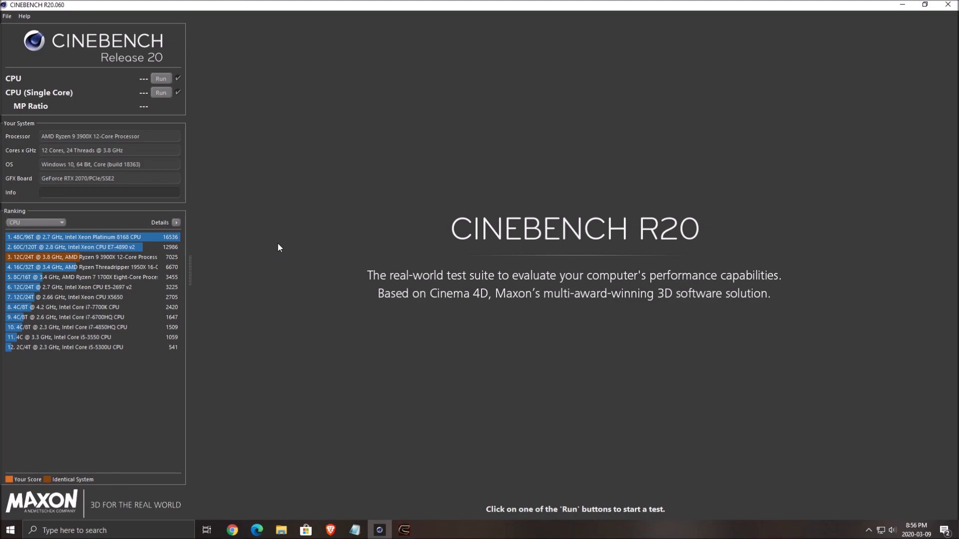
mouse_move(163, 285)
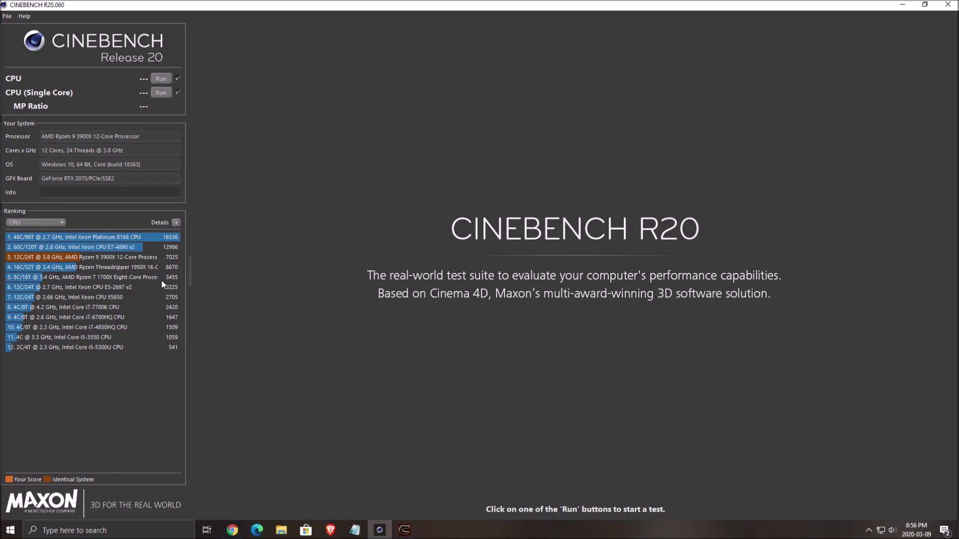
mouse_move(249, 69)
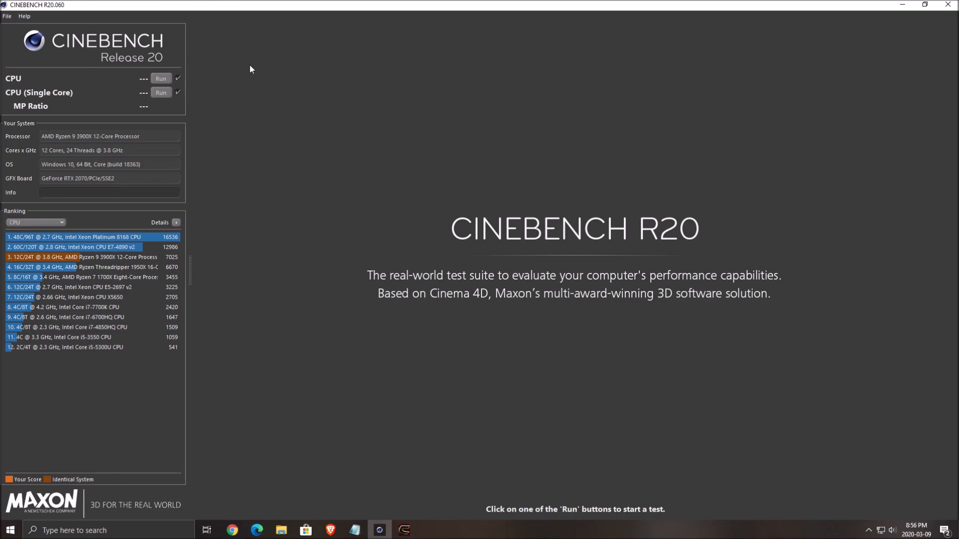
mouse_move(885, 31)
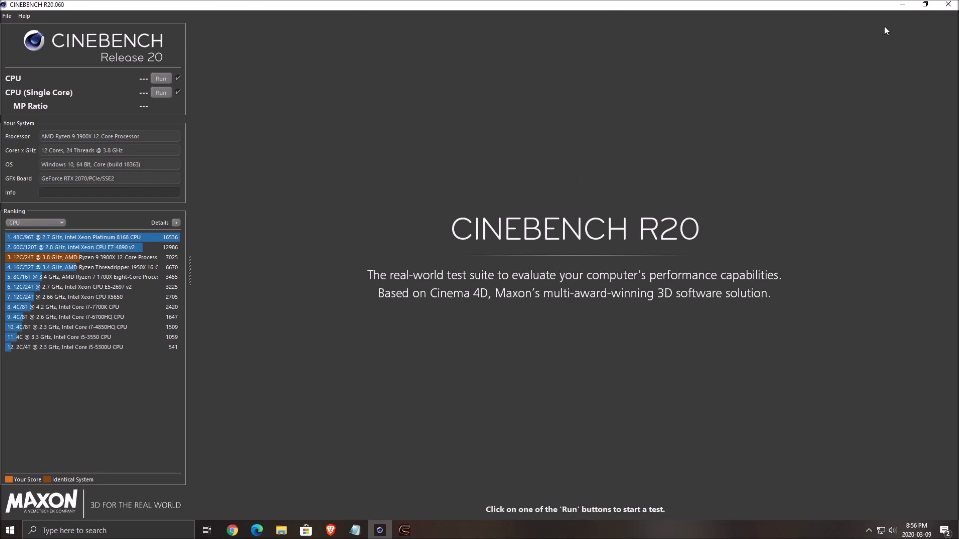
mouse_move(720, 358)
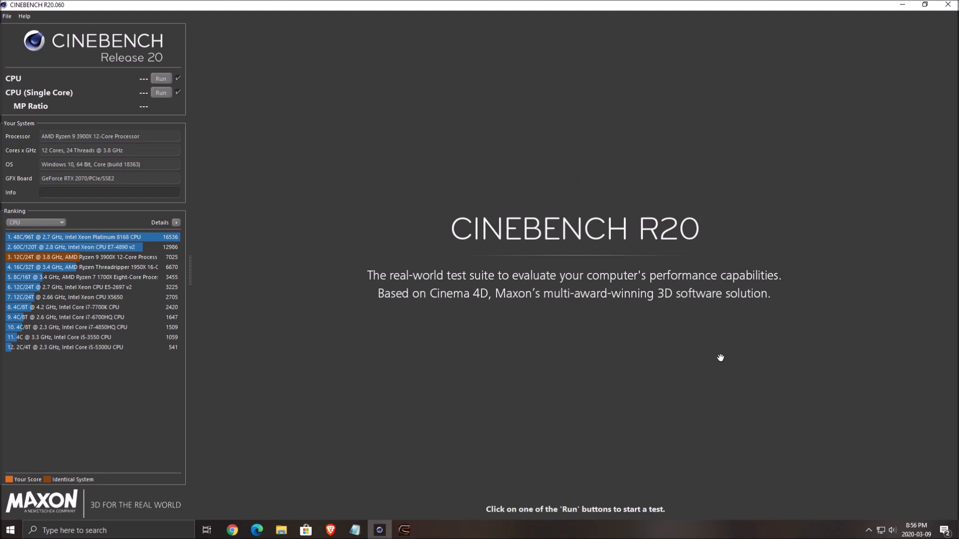